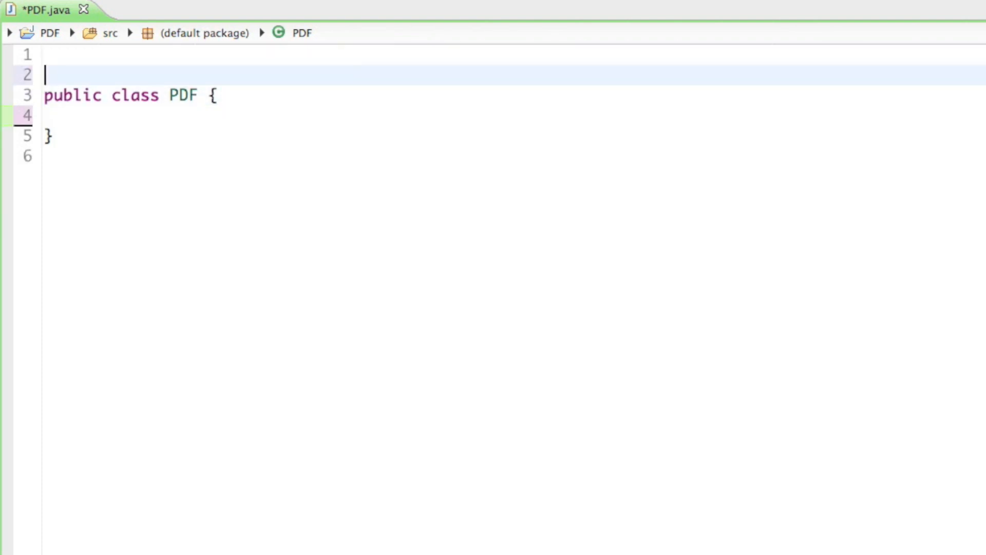
Add 'import com.itextpdf.text.Document;' on a new line above the PDF class
key(Enter)
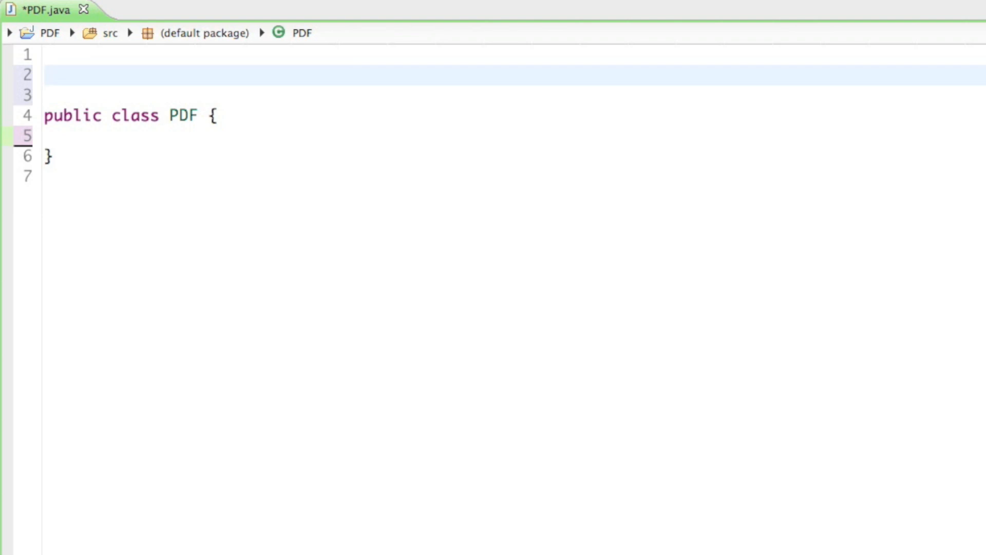
text(import)
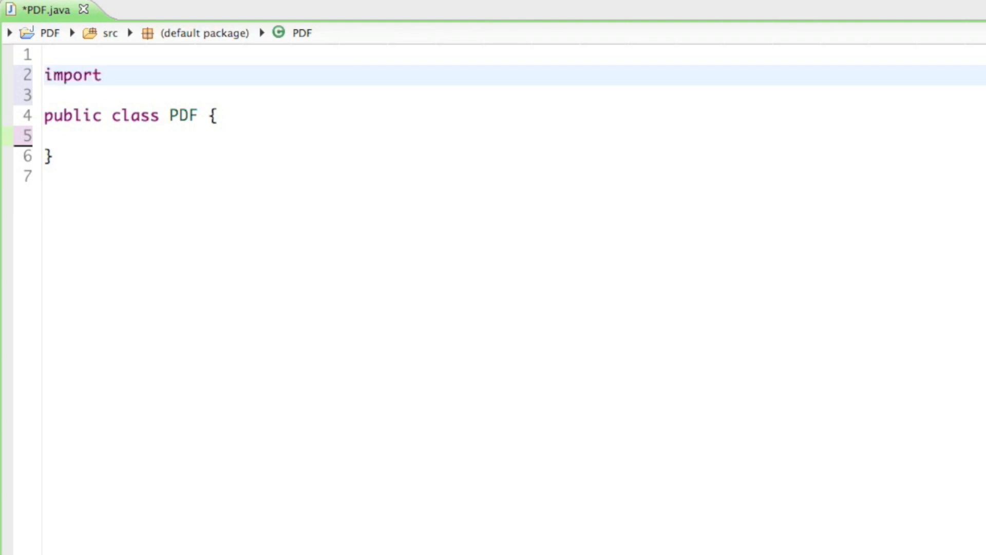
text(com.itextpdf.text.Docu)
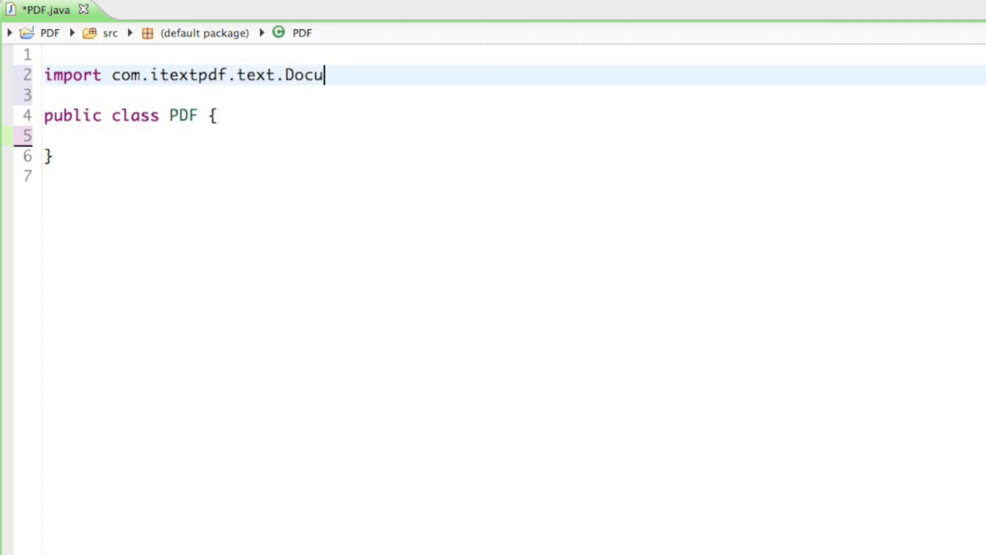
text(ment;)
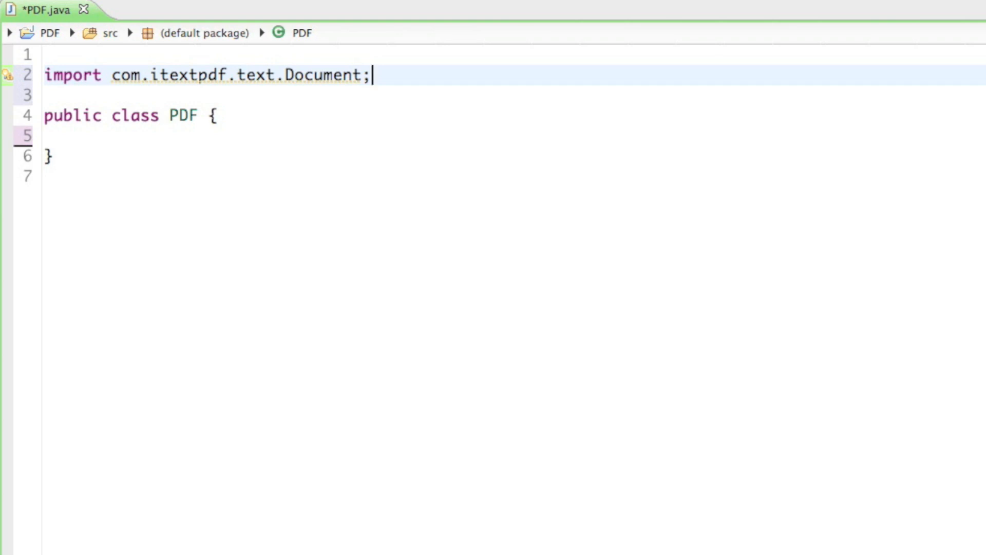
Add 'import com.itextpdf.text.Paragraph;' on the next line below the Document import
key(Enter)
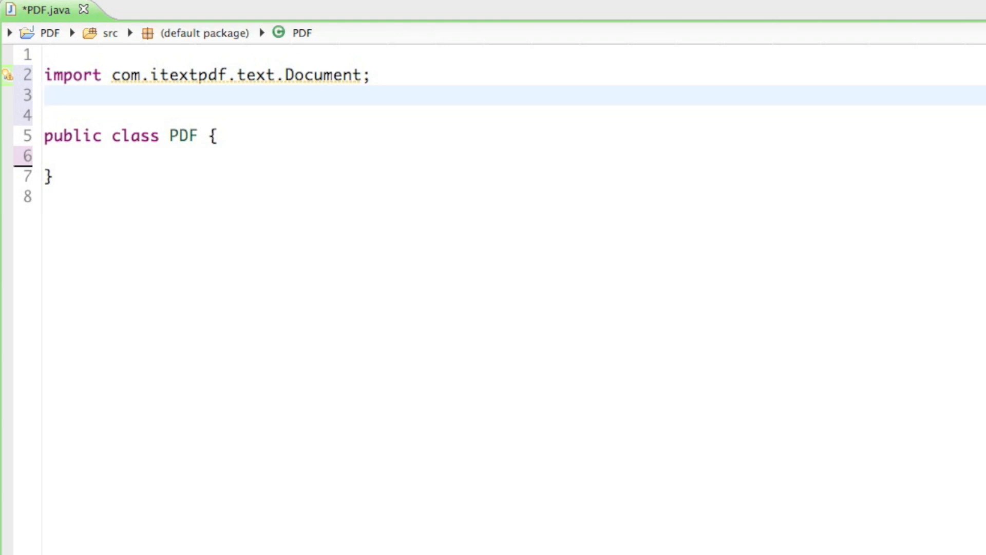
text(import c)
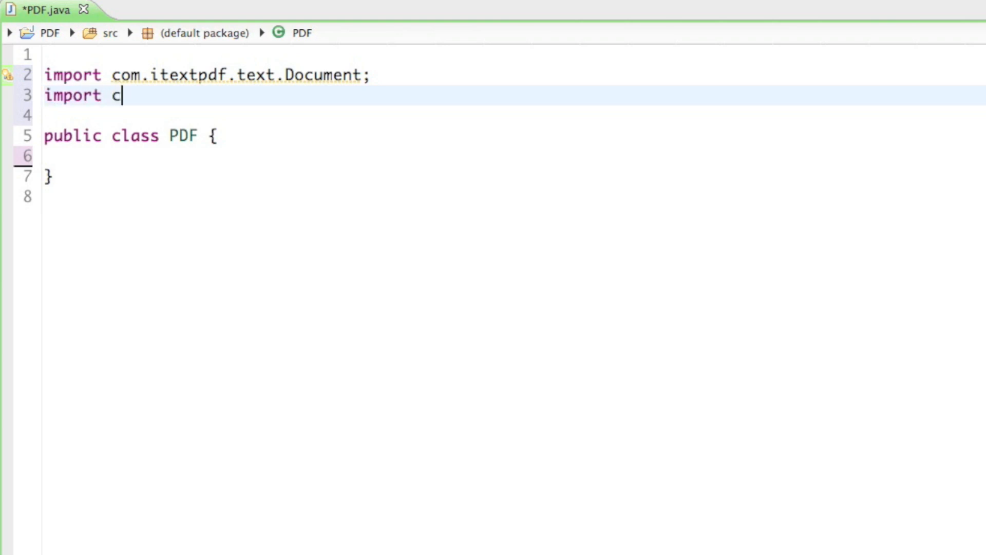
text(om.itextpds)
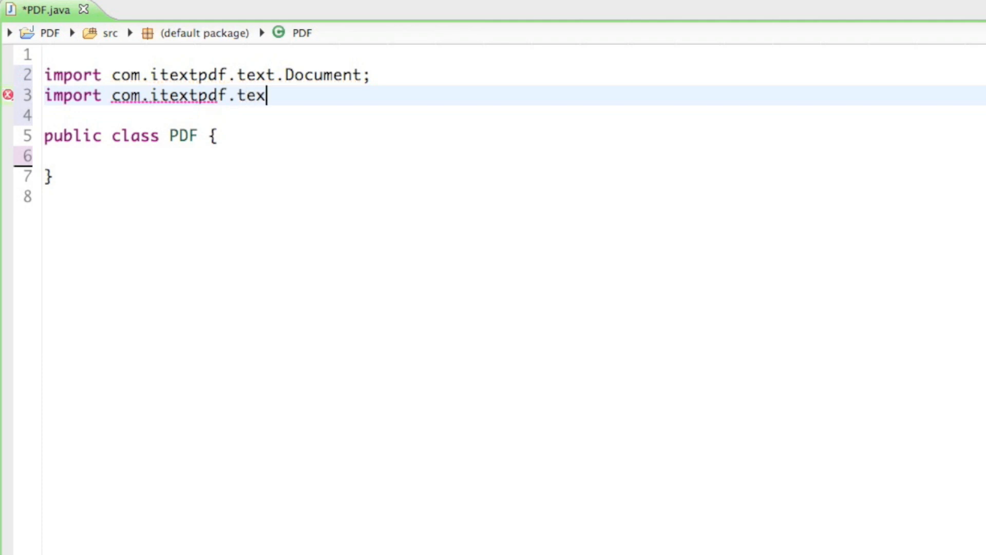
text(t.P)
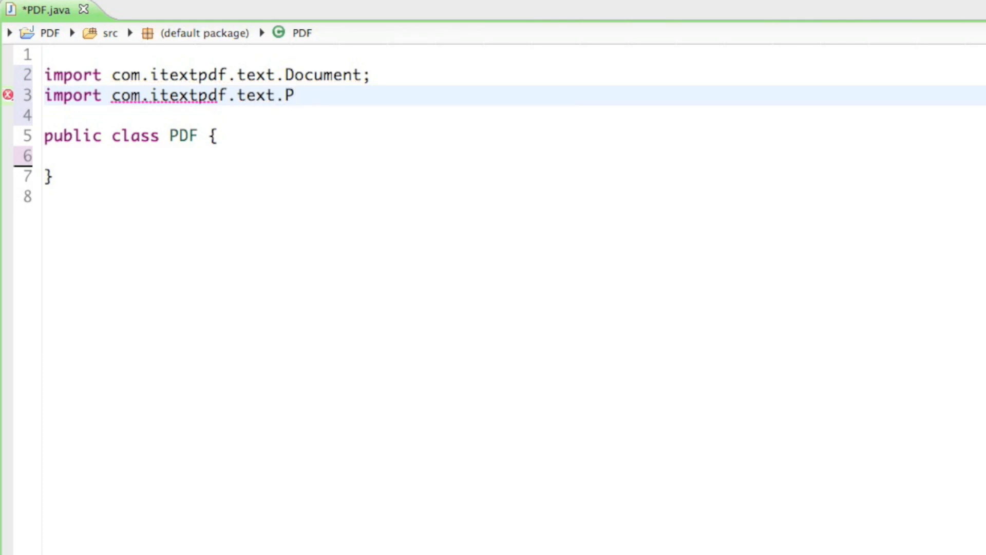
text(aragraph;)
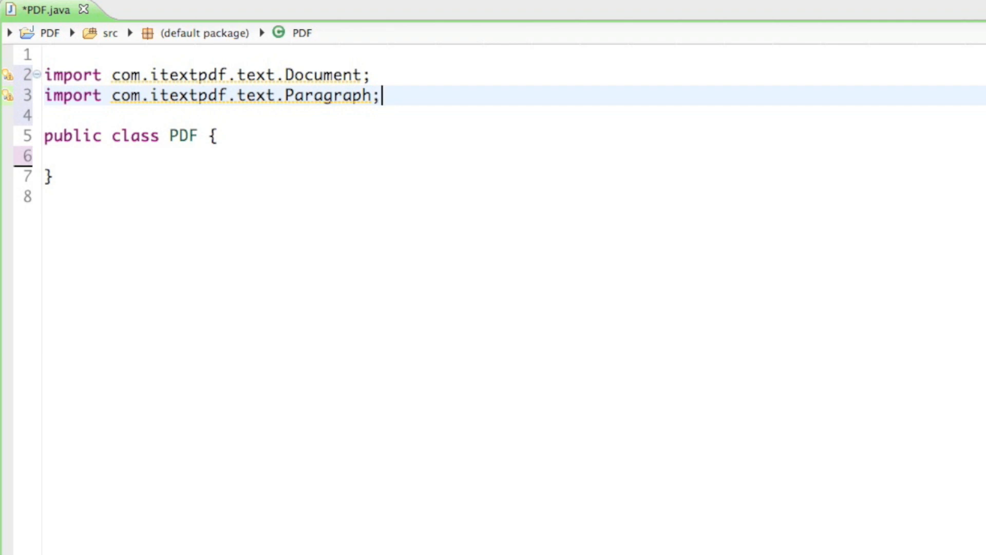
key(Enter)
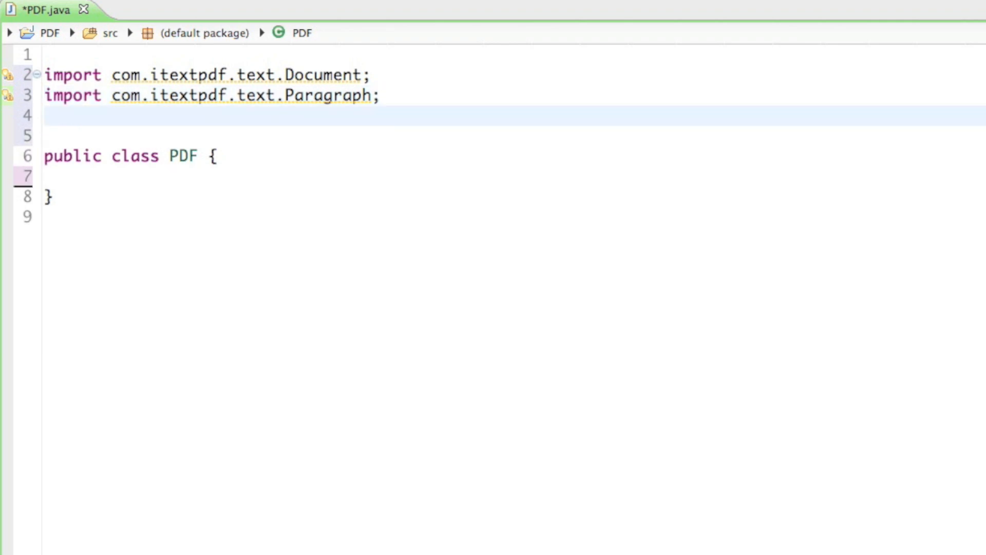
Add 'import com.itextpdf.text.pdf.PdfWriter;' as the third iText import, with a blank line after it
text(impo)
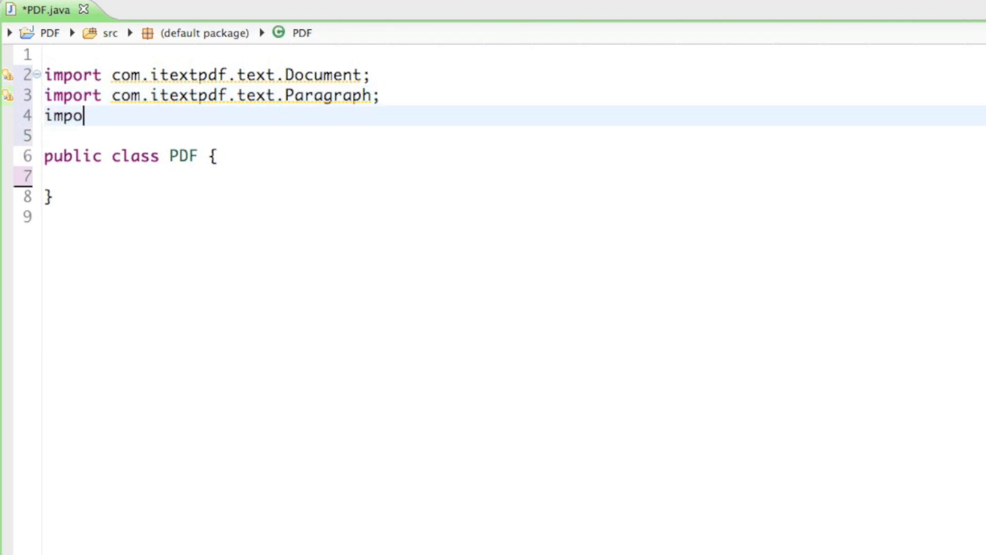
text(rt)
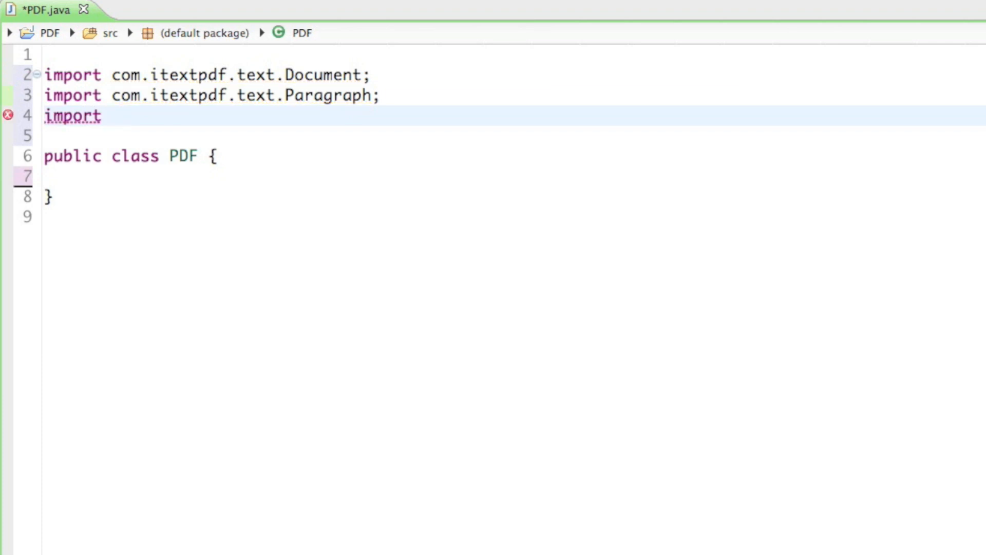
text(com.itextpdf.)
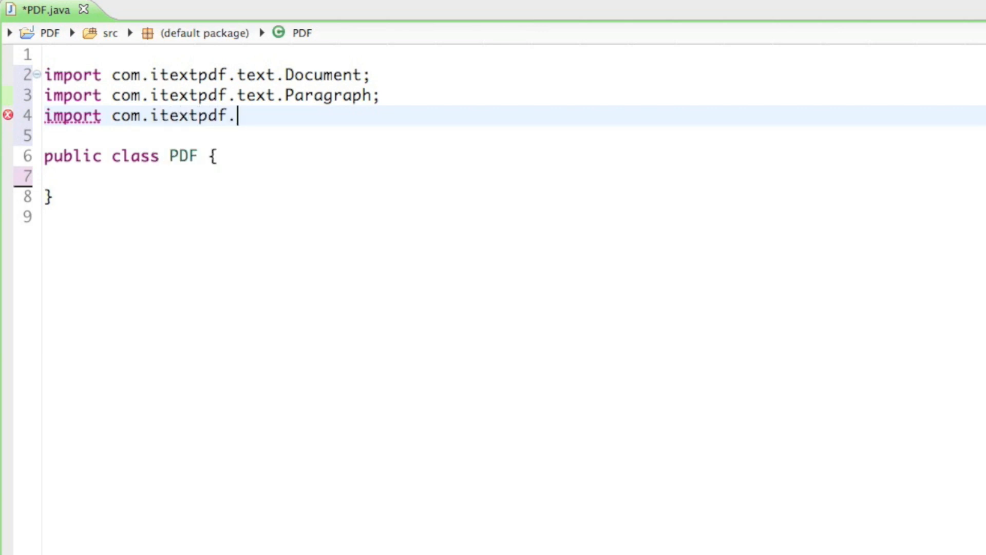
text(text.)
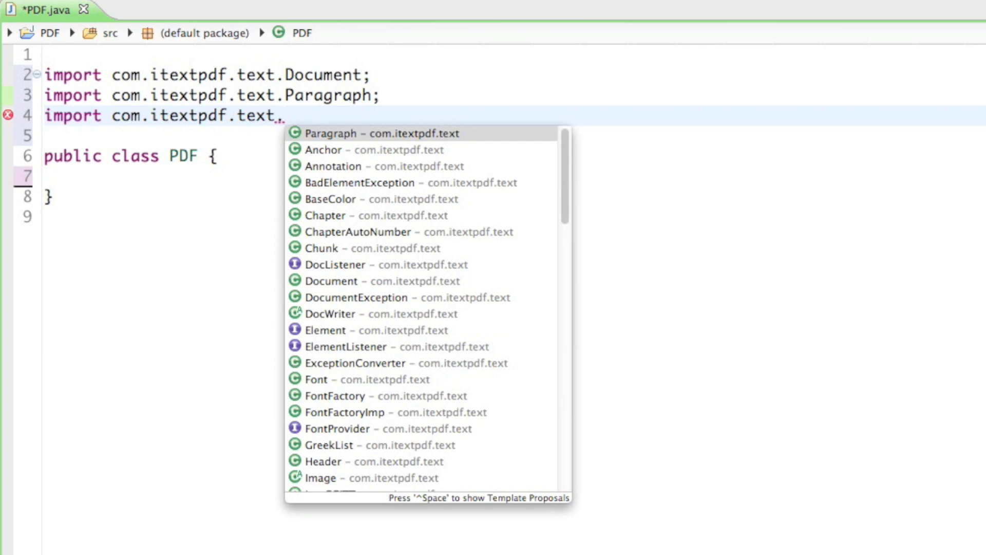
text(pdf.)
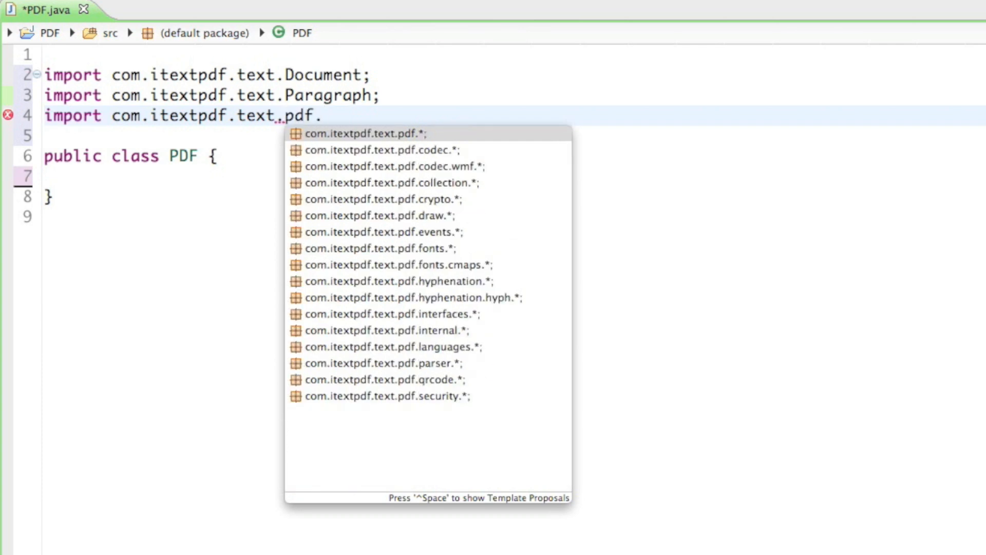
text(PdfWr)
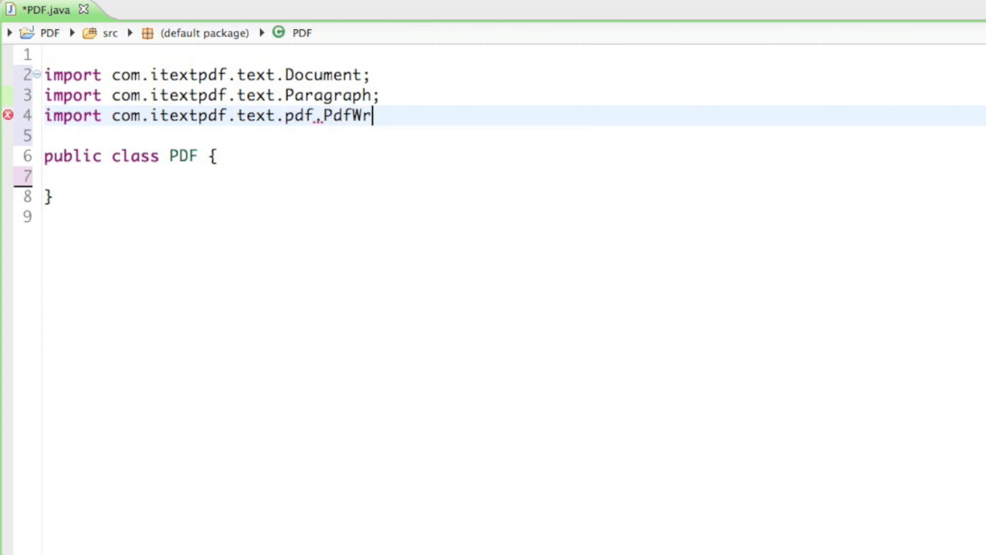
text(iter;)
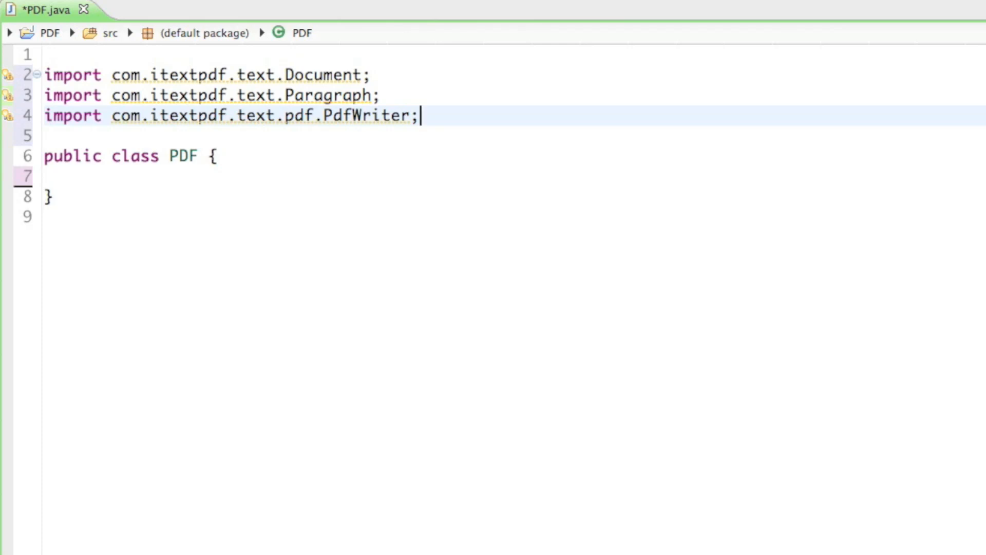
key(Enter)
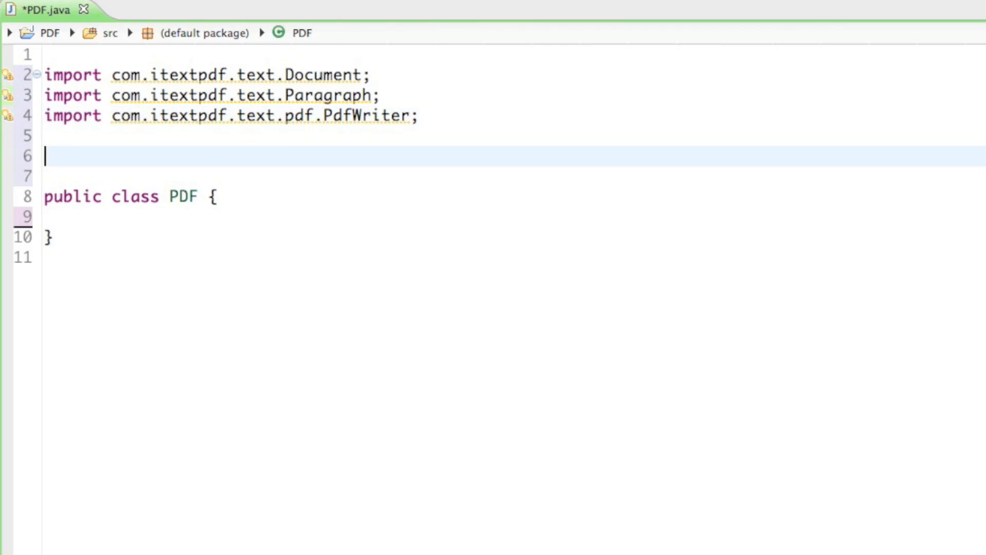
Add 'import java.io.FileOutputStream;' after the iText imports
text(import ja)
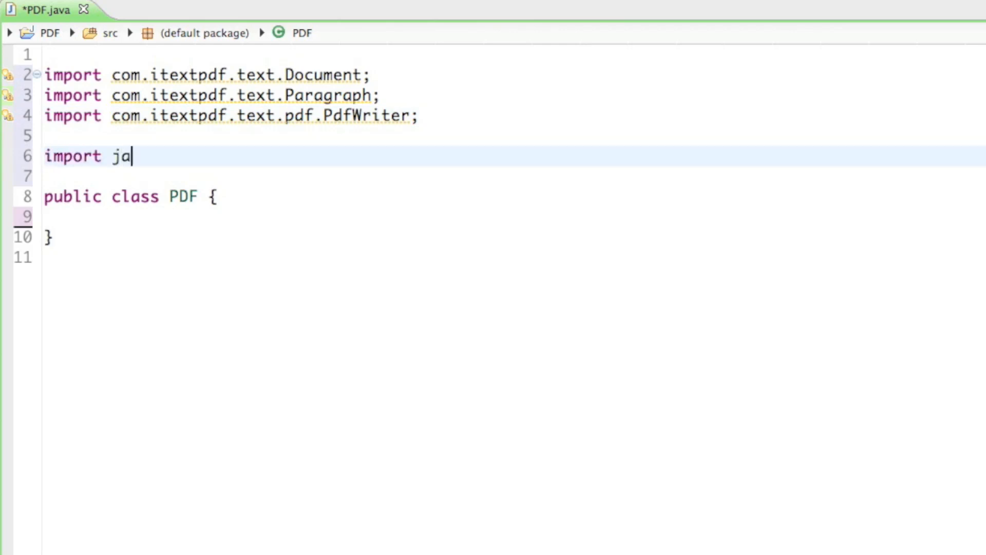
text(va.io)
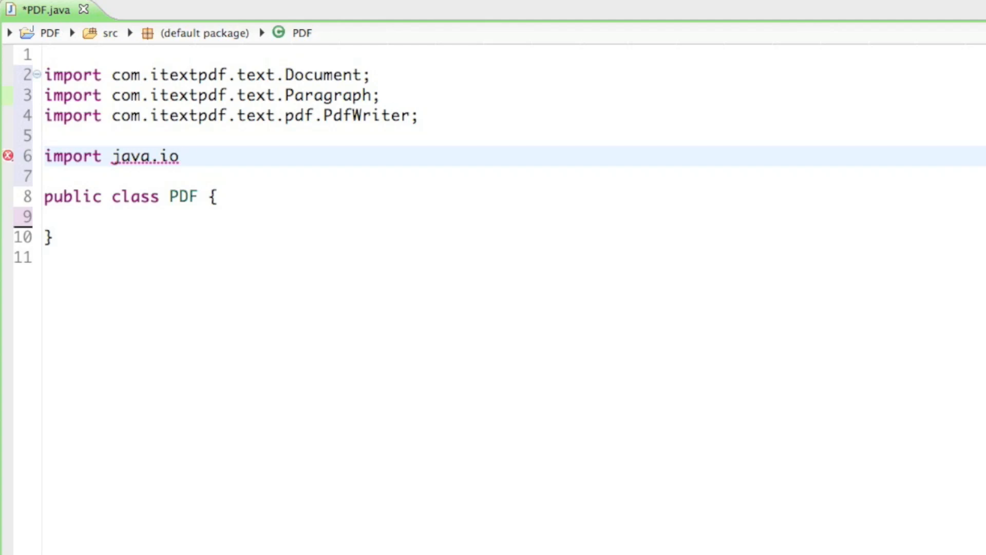
text(.File)
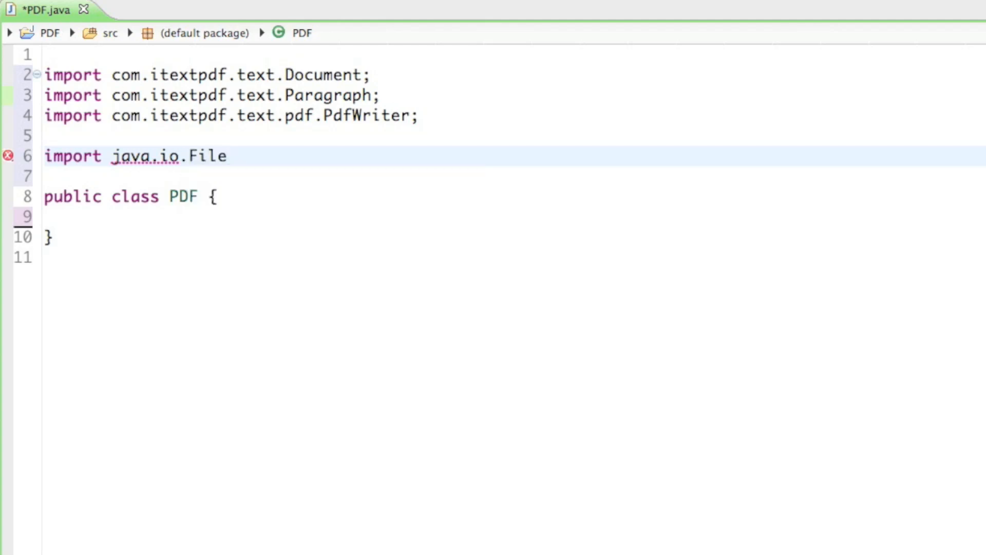
text(OutputStream;)
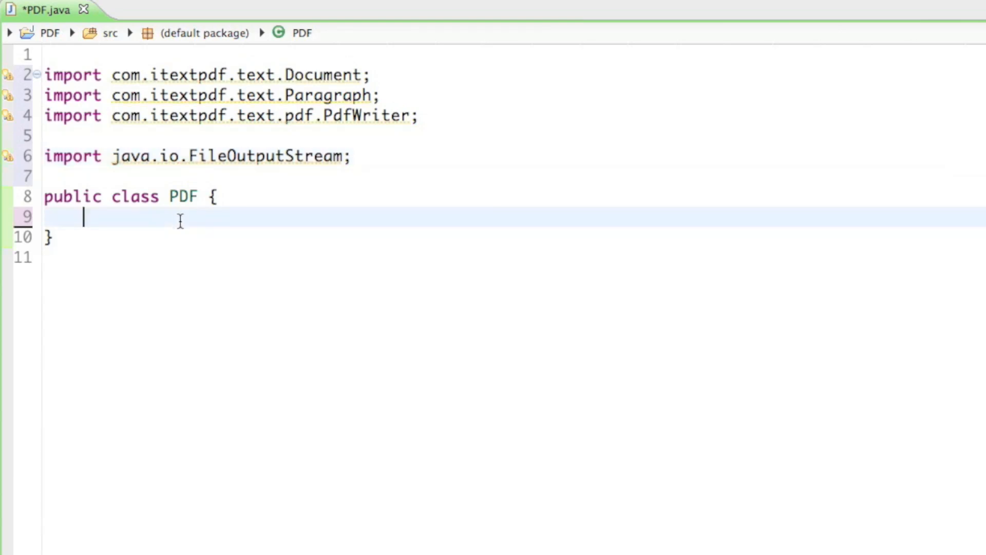
mouse_move(15, 66)
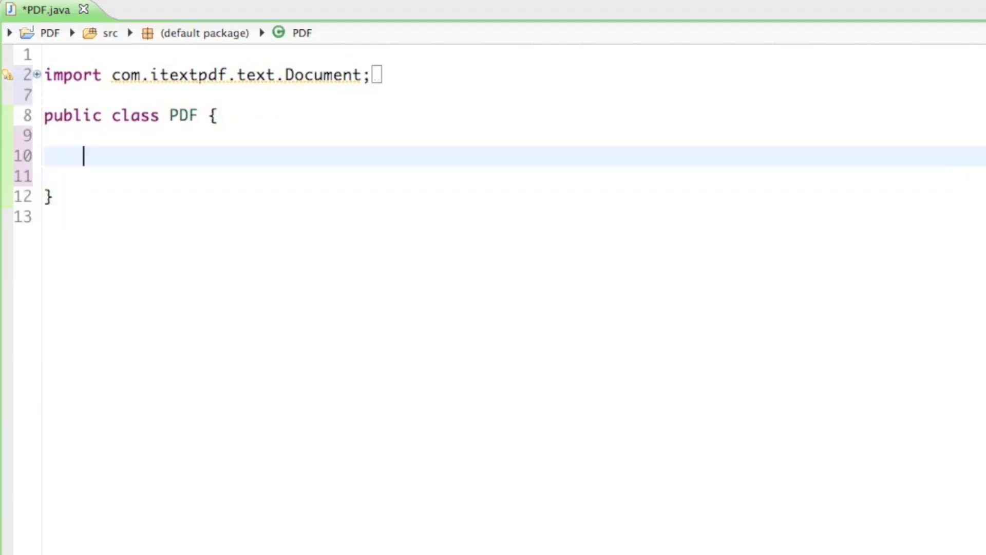
Declare a public static void main(String[] args) method inside the PDF class
text(public static vi)
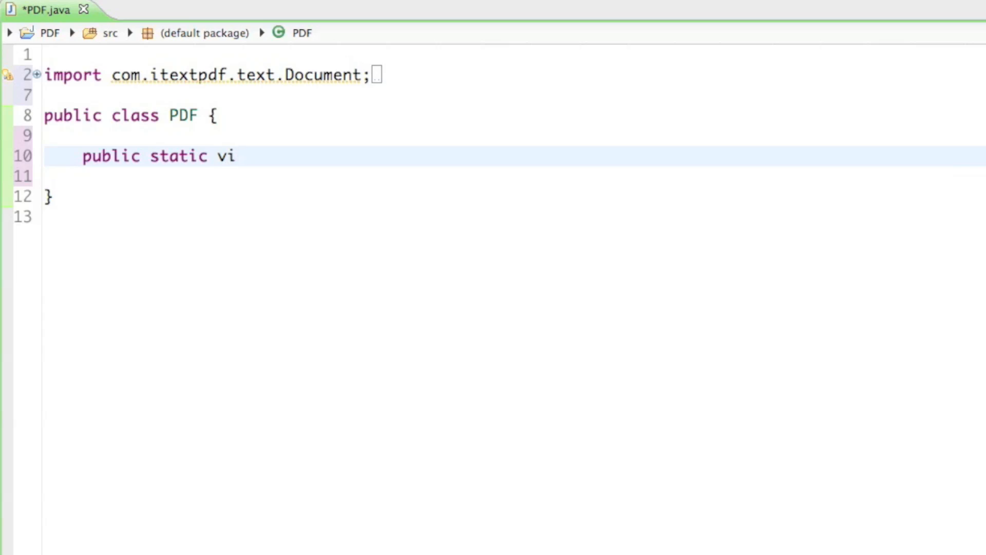
text(d main(String[] args)
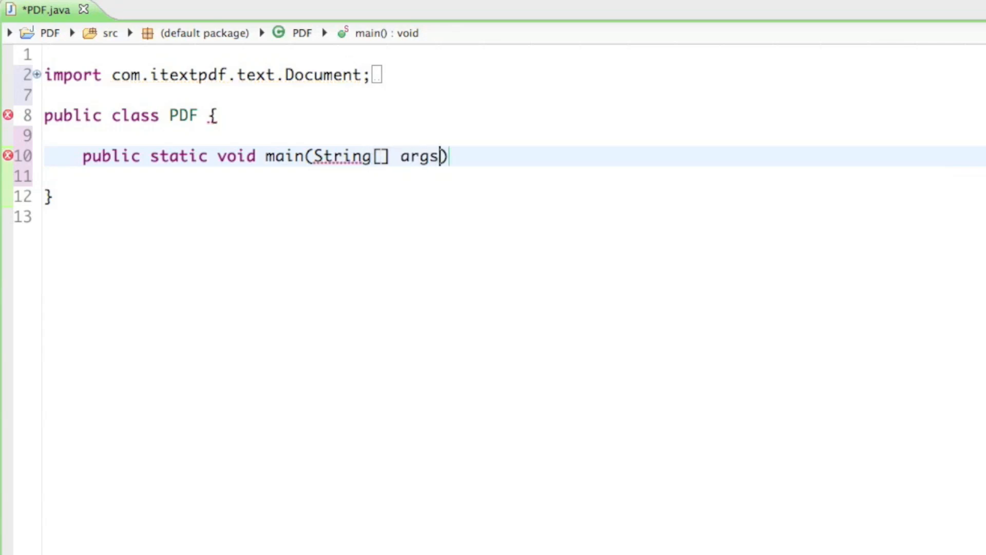
text({)
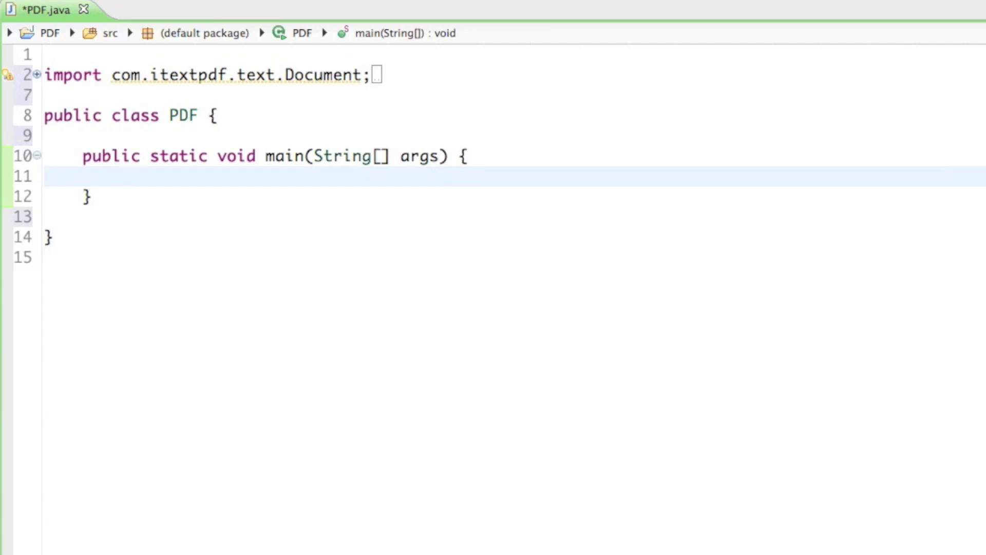
Open blank lines inside main's body and place the cursor on the middle one
click(121, 177)
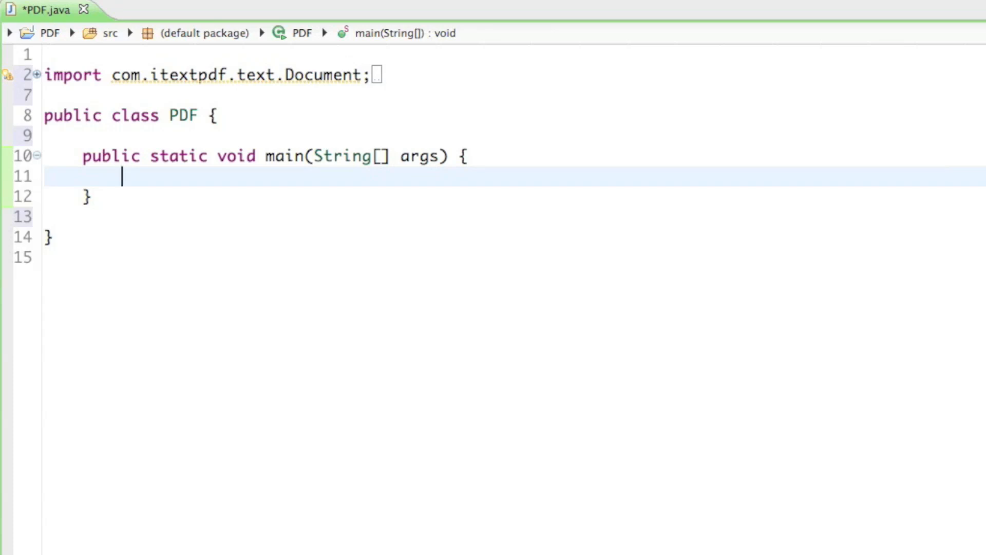
key(Enter)
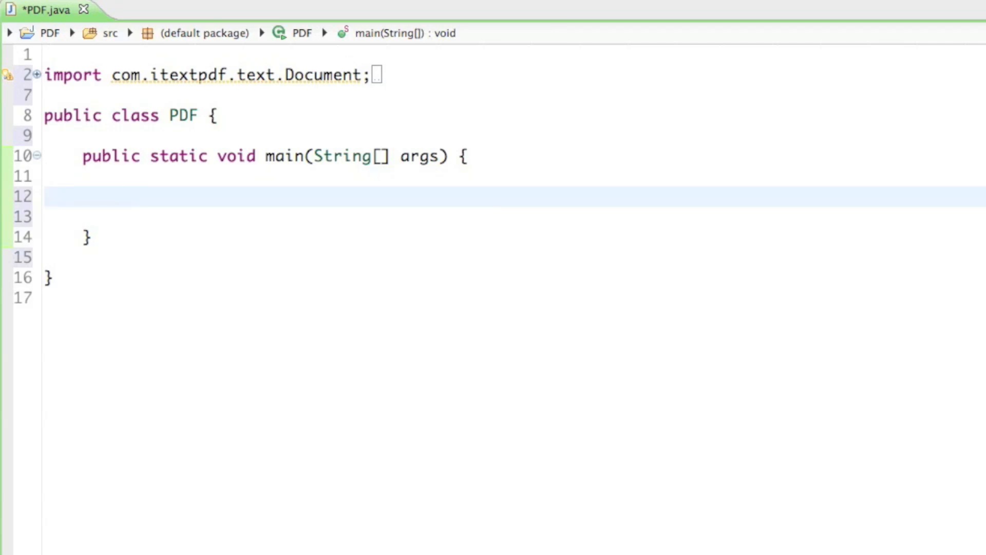
click(121, 196)
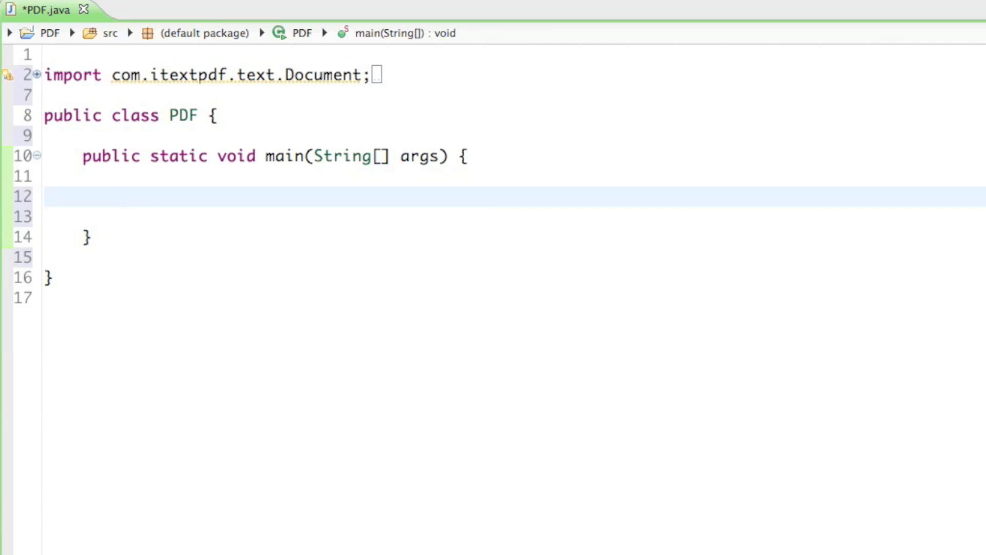
Write 'Document document = new Document();' in main and start the next line with 'Pdf'
text(Document d)
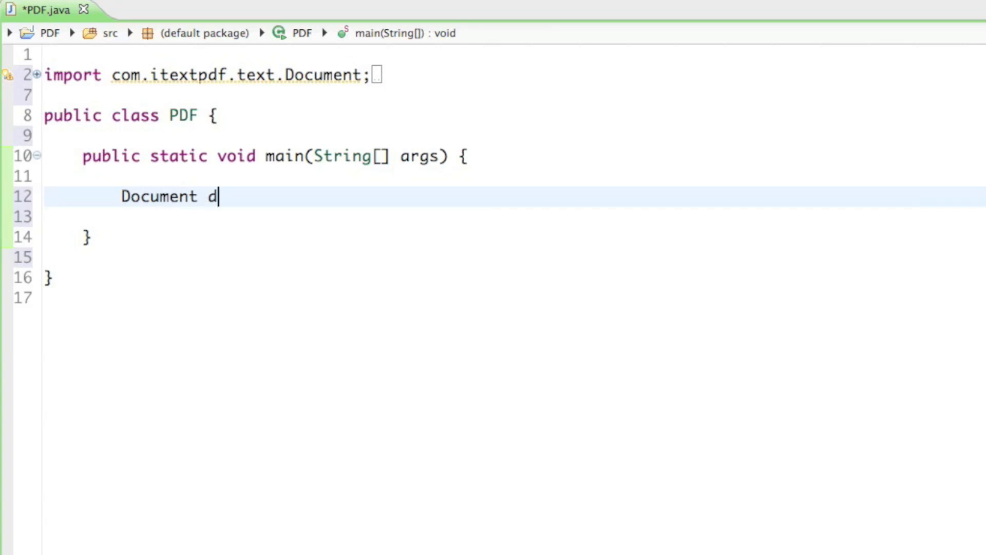
text(ocuem)
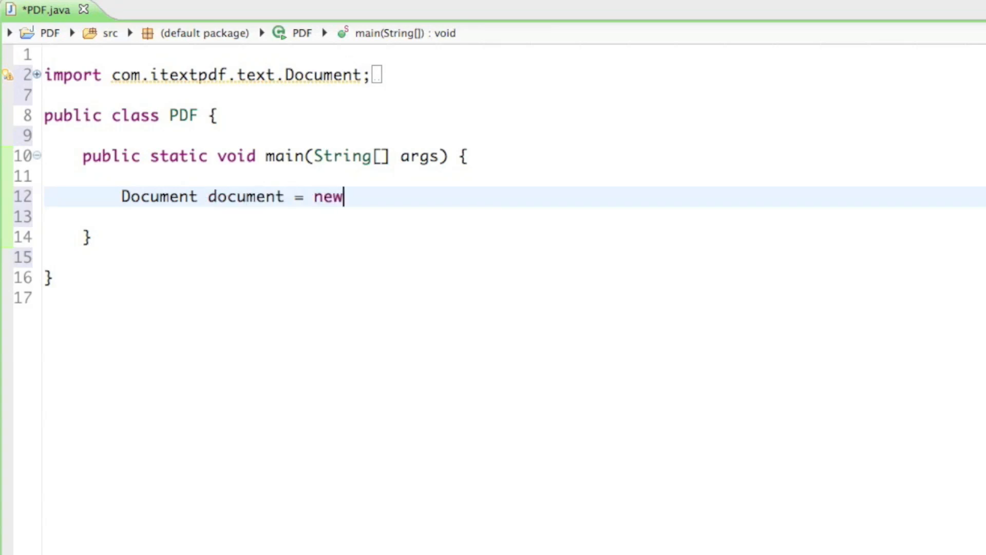
text(Document();)
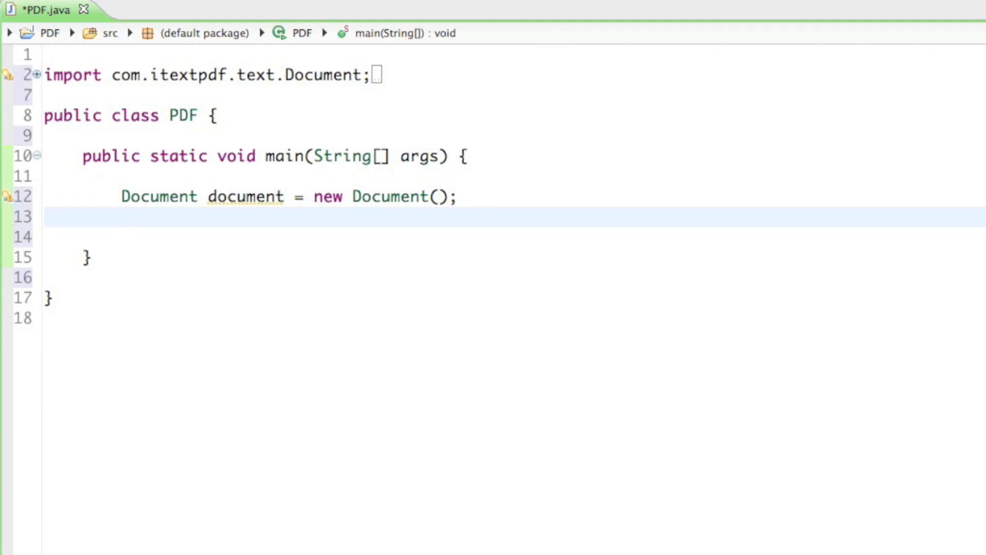
click(122, 217)
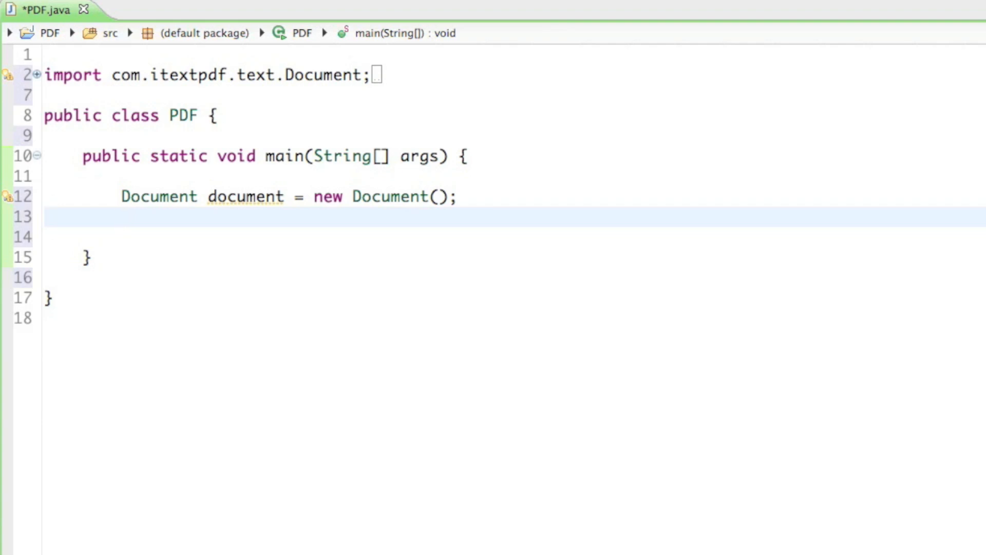
text(Pdf)
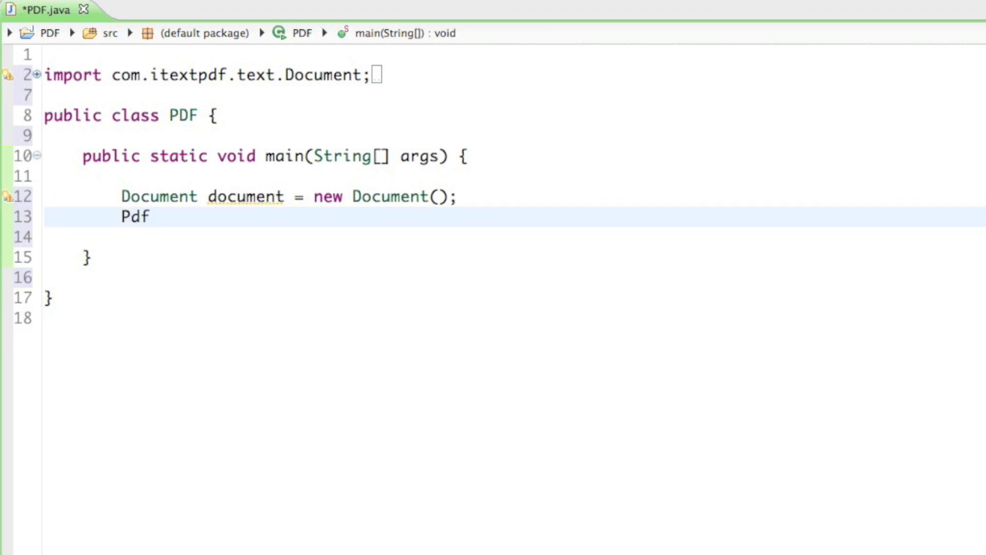
Call PdfWriter.getInstance(document, new FileOutputStream(...)) via content assist
text(Writer.)
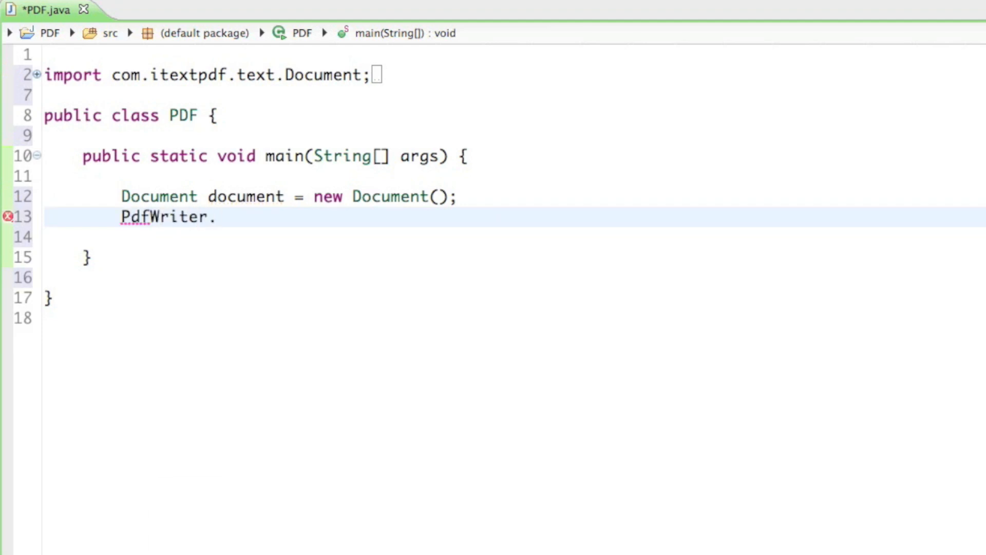
text(getIns)
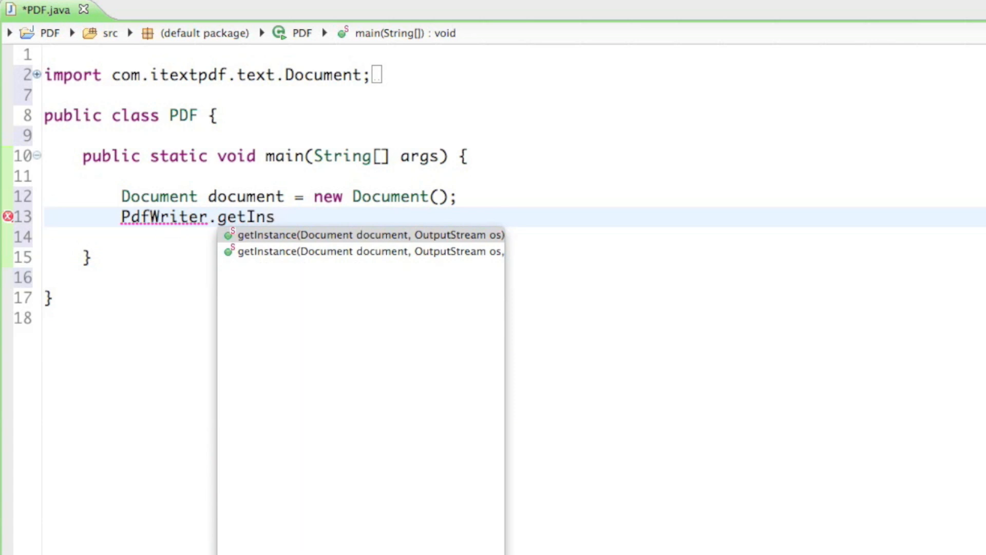
click(367, 234)
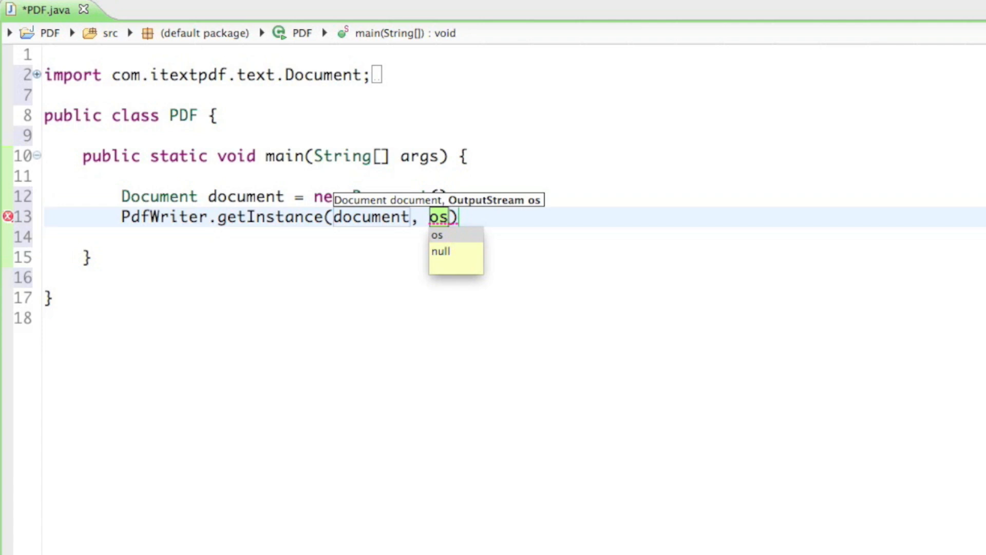
text(n)
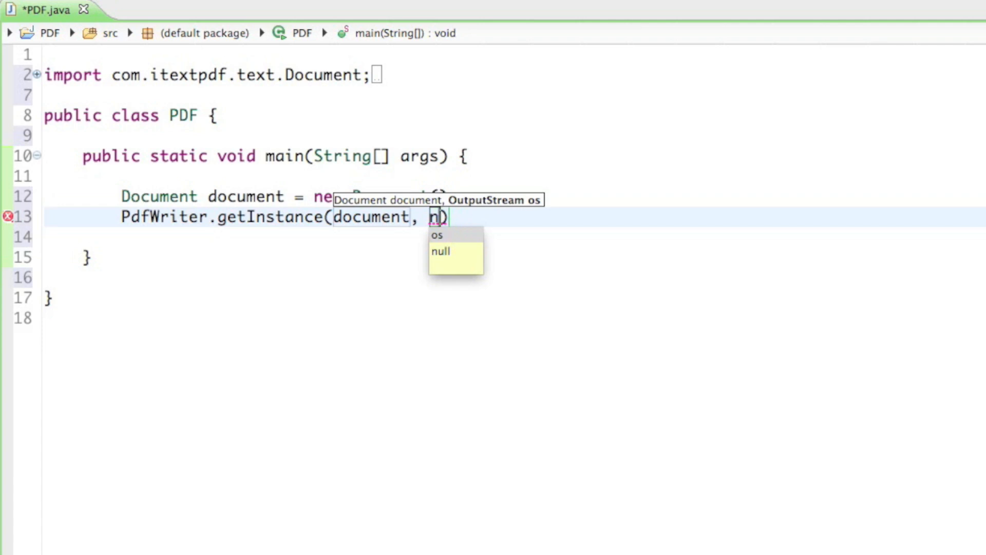
text(new FileOut)
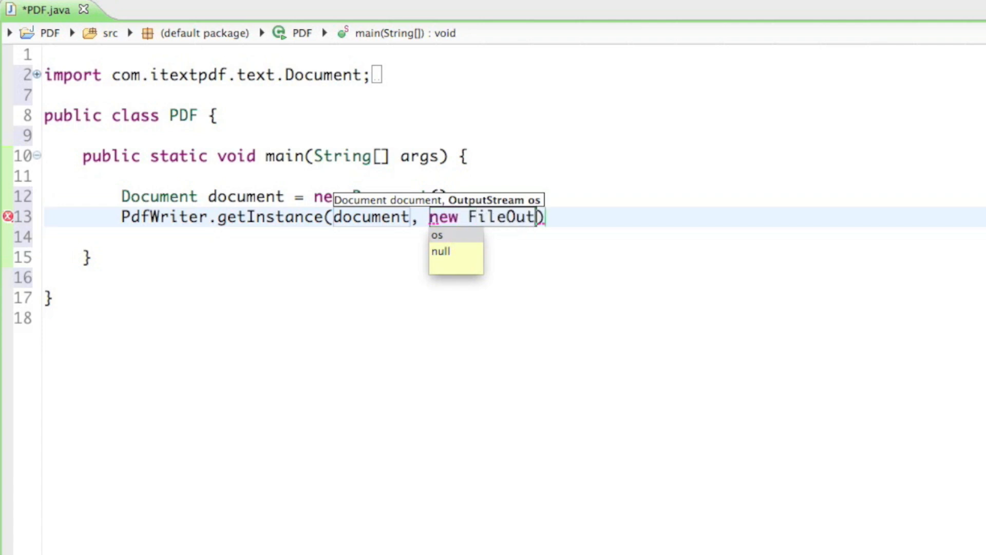
text(putStream()
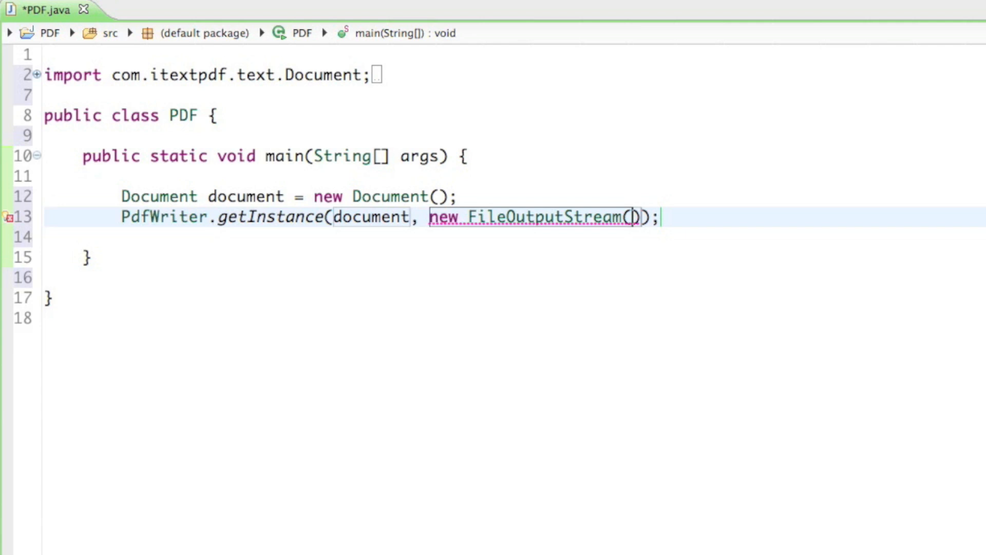
Name the output file "Super Awersome Document.pdf" in the FileOutputStream constructor
text("")
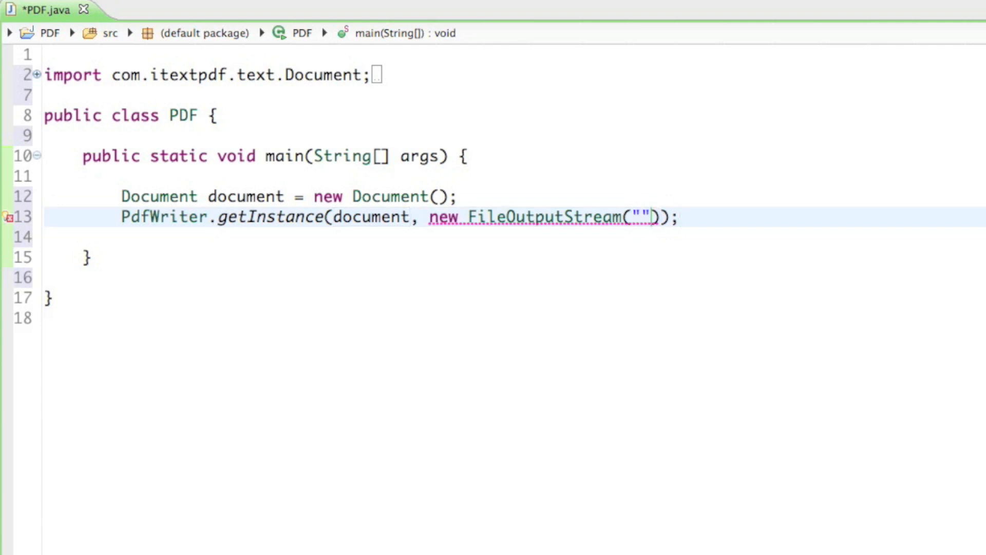
text(Super)
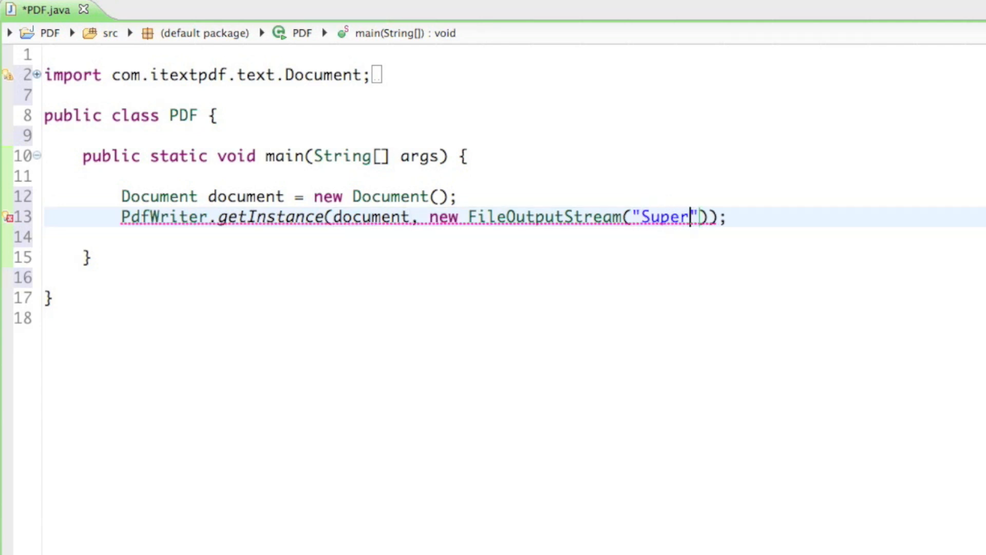
text(Awersom)
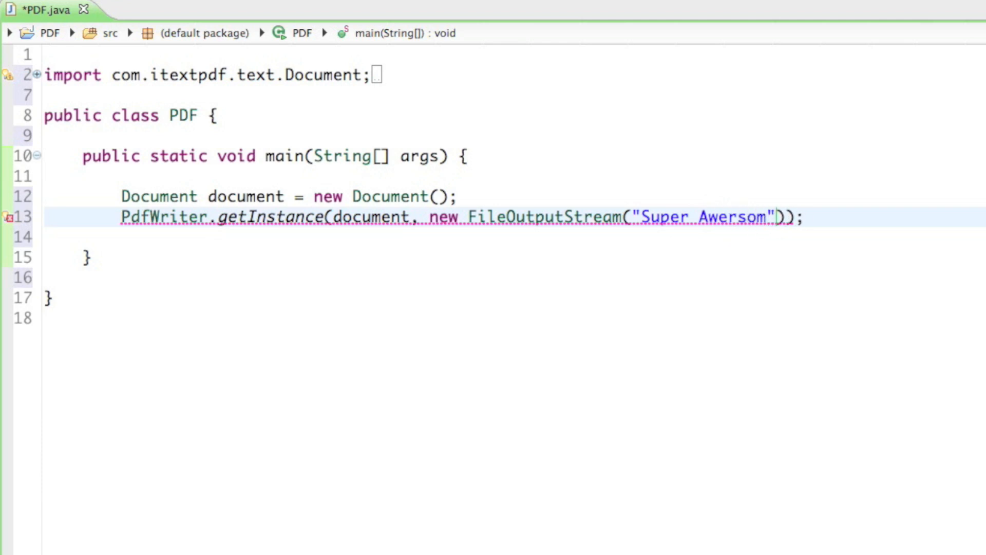
text(e)
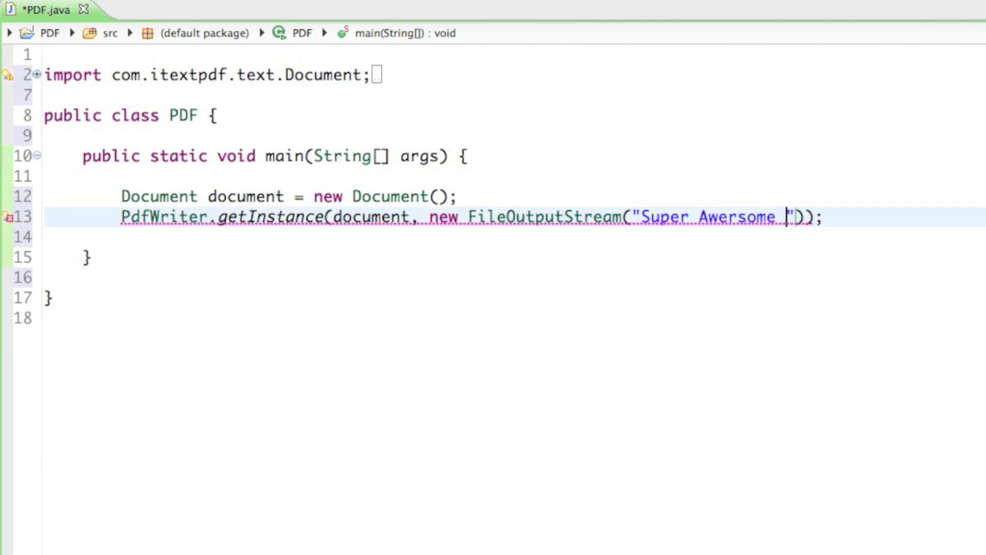
text(Documen)
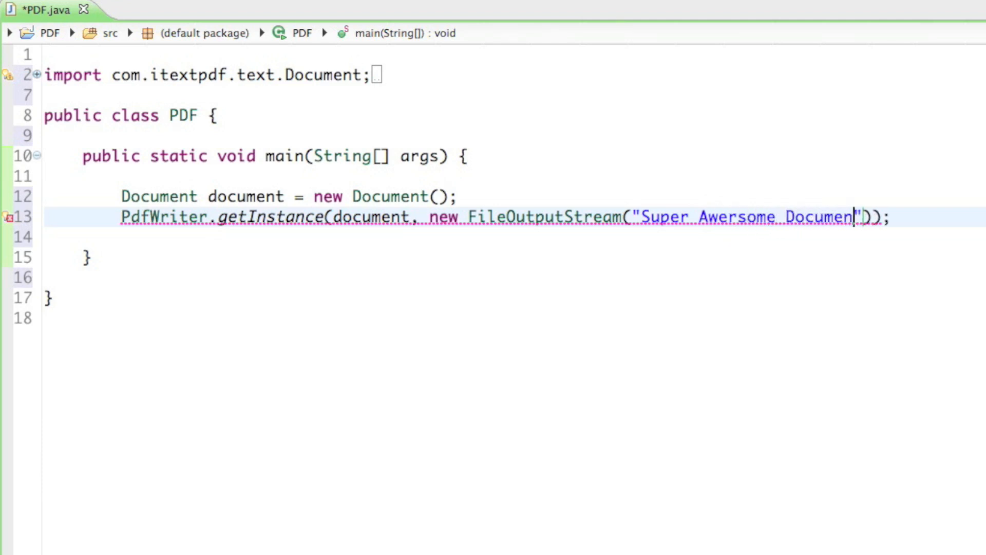
text(.pdf)
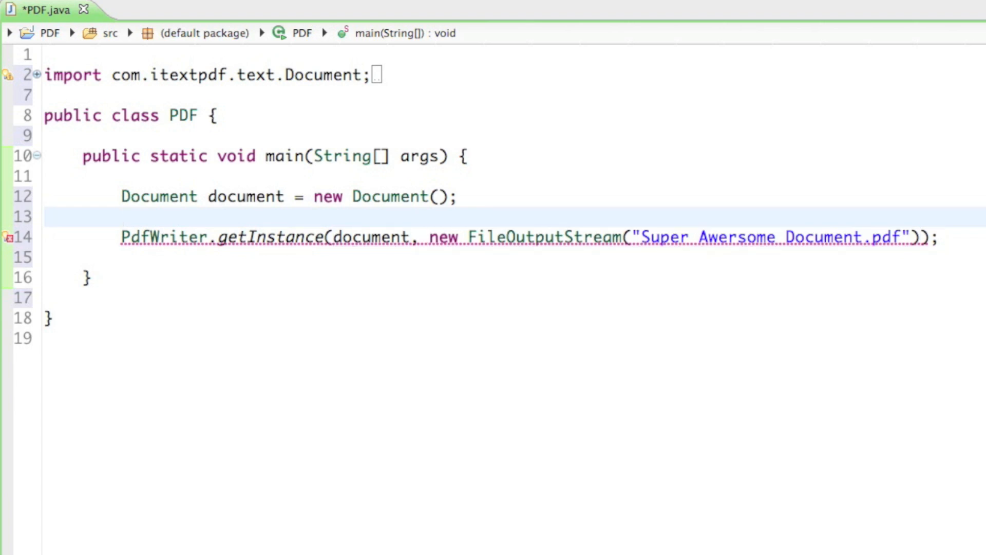
Wrap the writer call in try { } catch(Exception e) { e.printStackTrace(); }
text(try {)
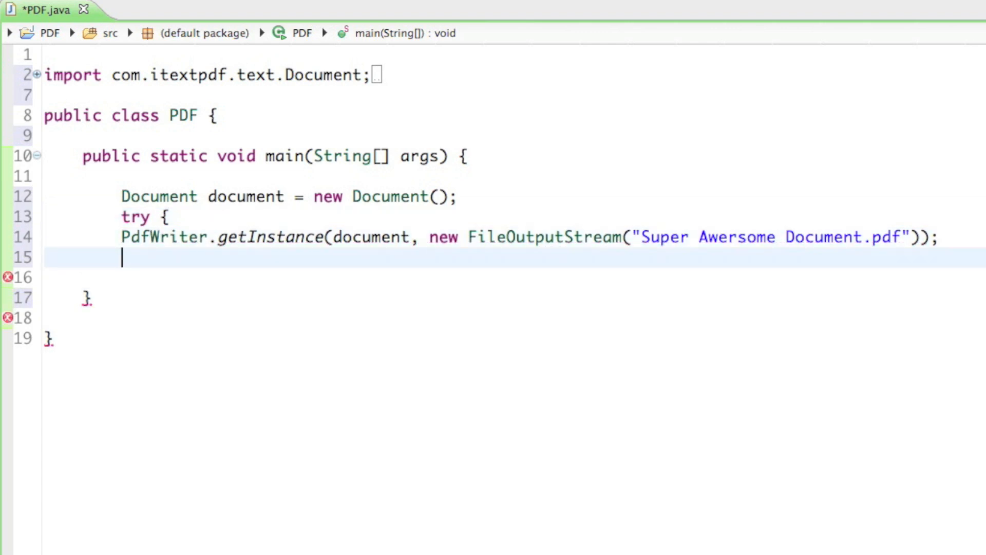
key(Enter)
text(})
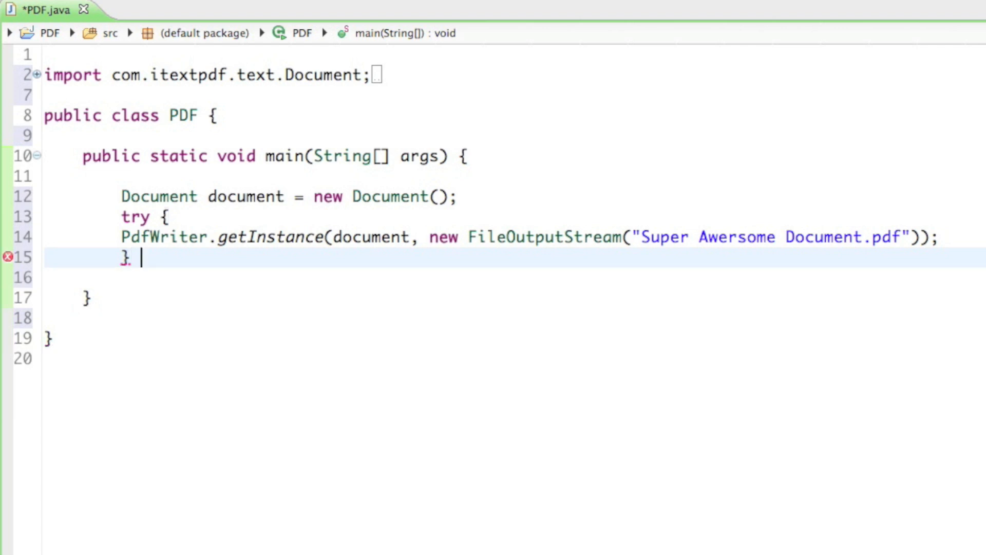
text(catch(Except)
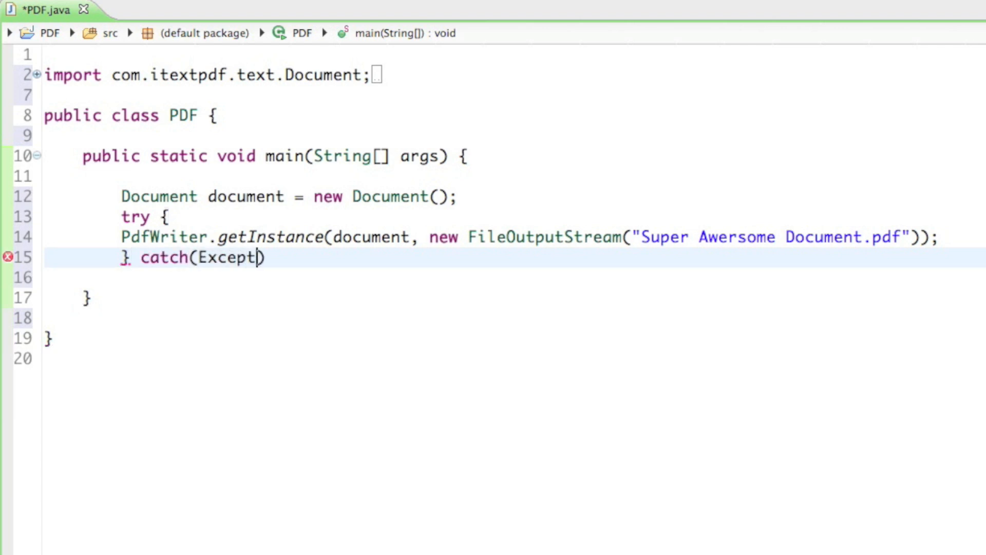
text(ion e) {)
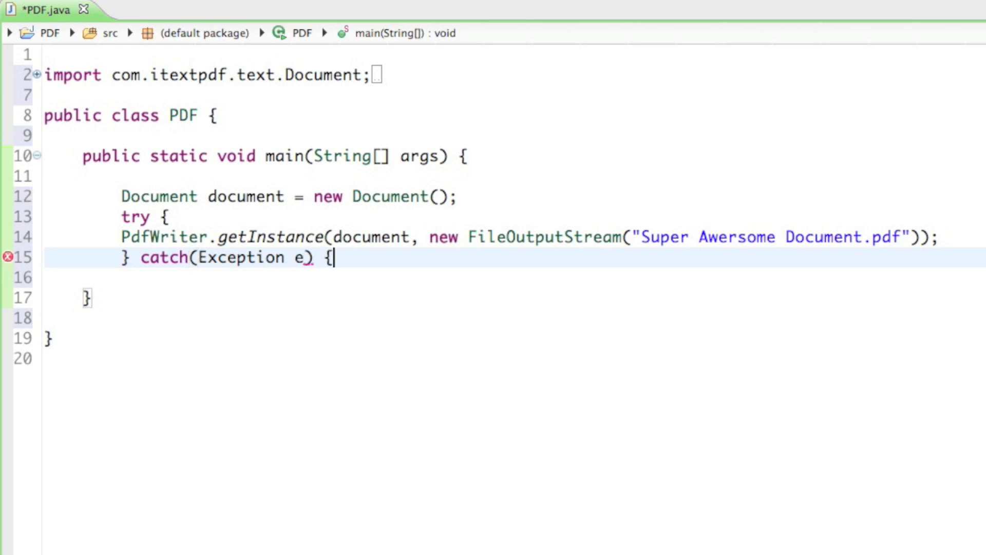
text(e.)
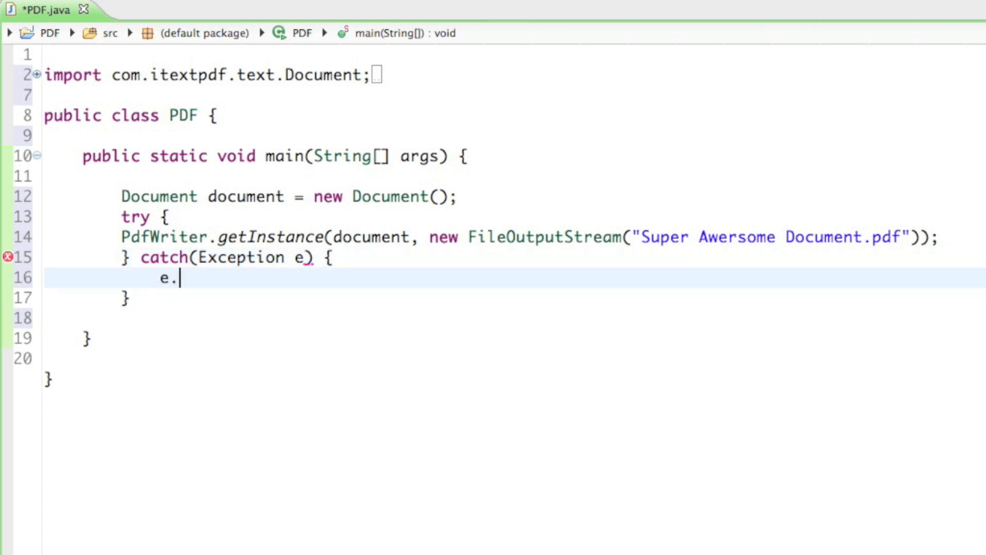
text(printStackTrace();)
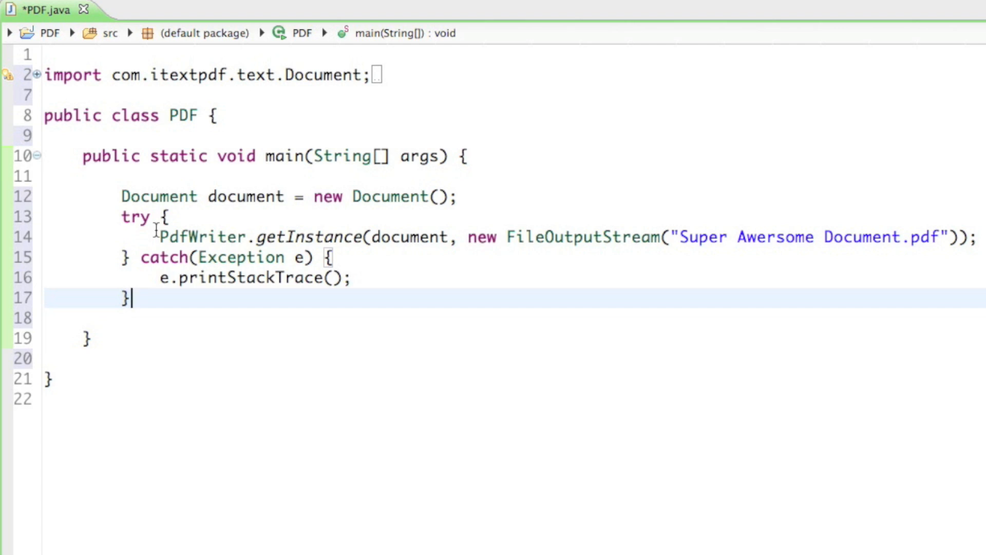
mouse_move(156, 237)
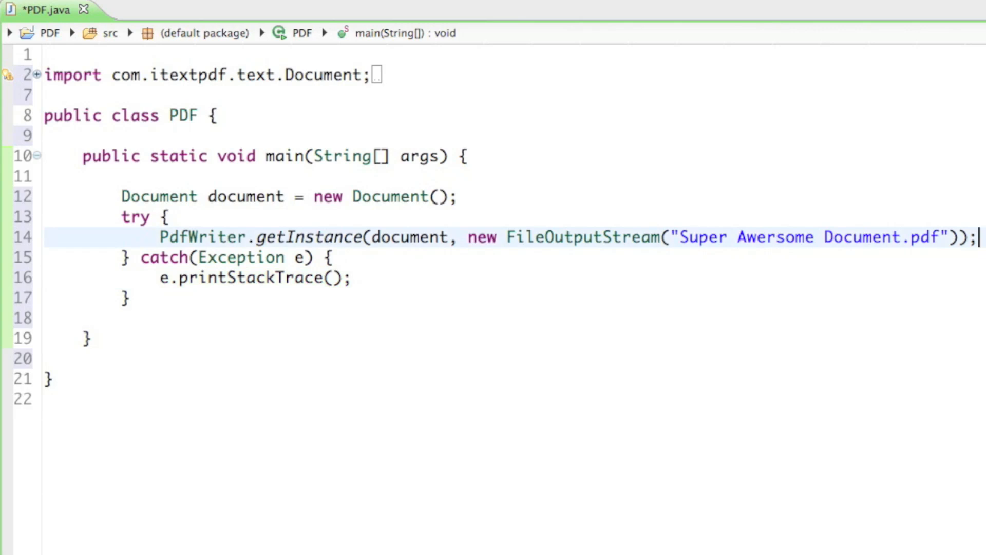
key(Enter)
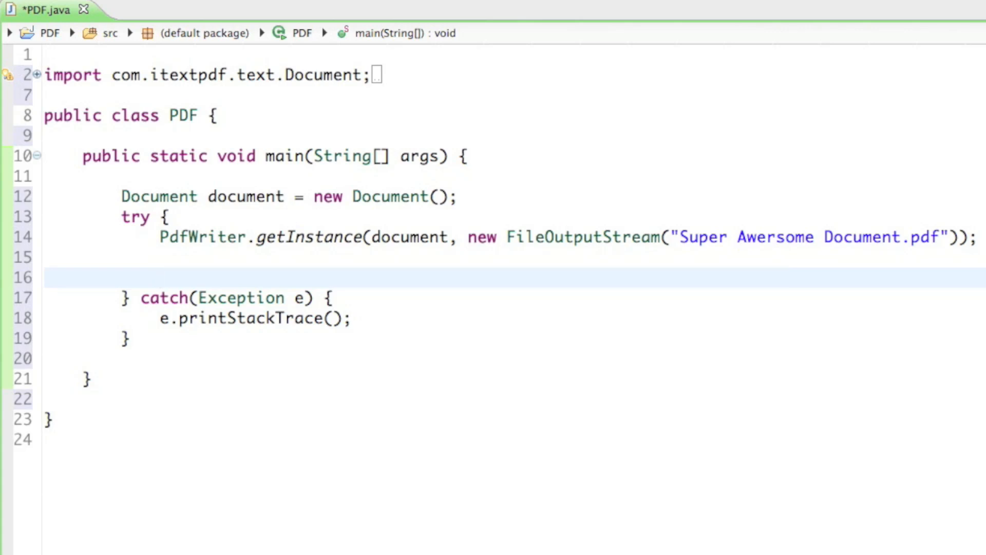
Add 'document.open();' after the PdfWriter setup and move to a blank line below it
text(documen)
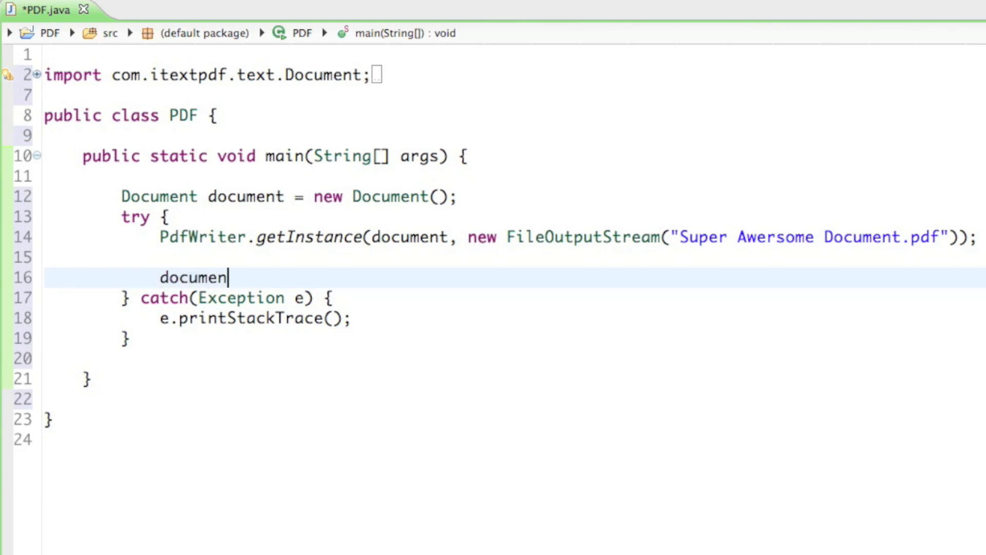
text(t.open();)
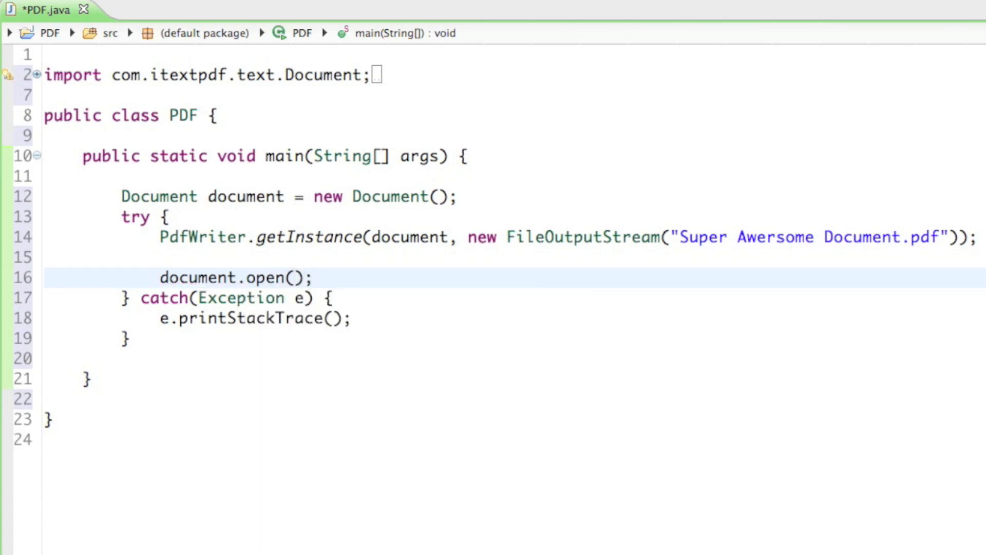
click(313, 277)
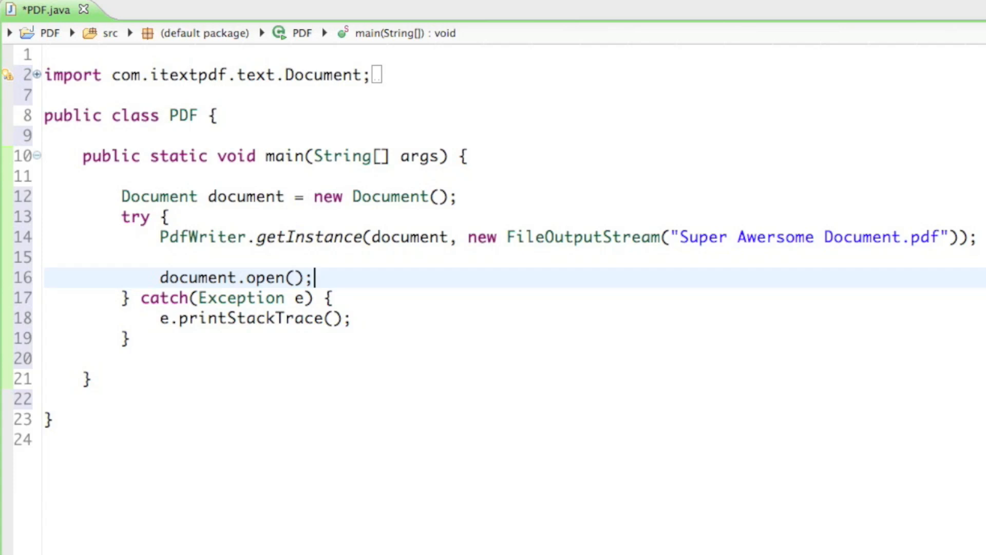
key(Enter)
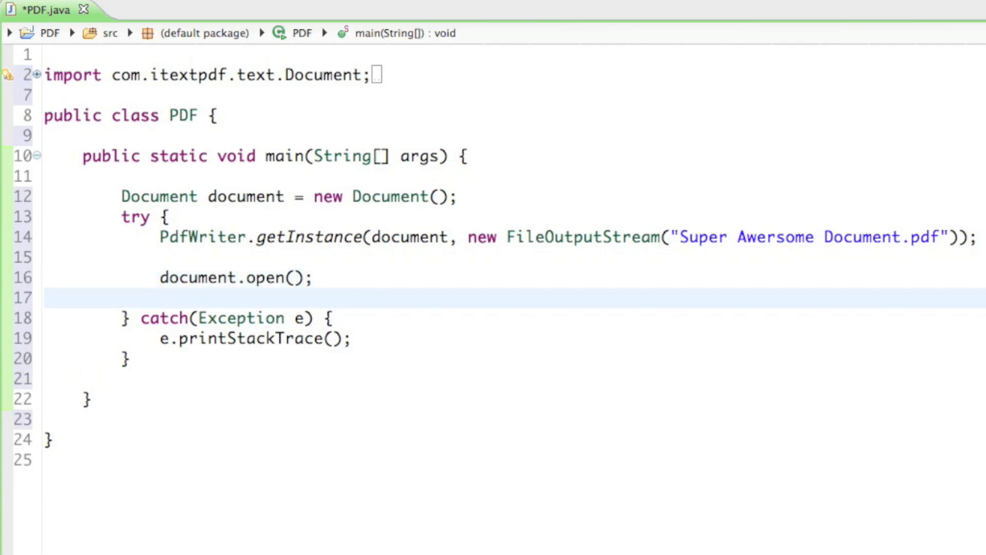
click(160, 298)
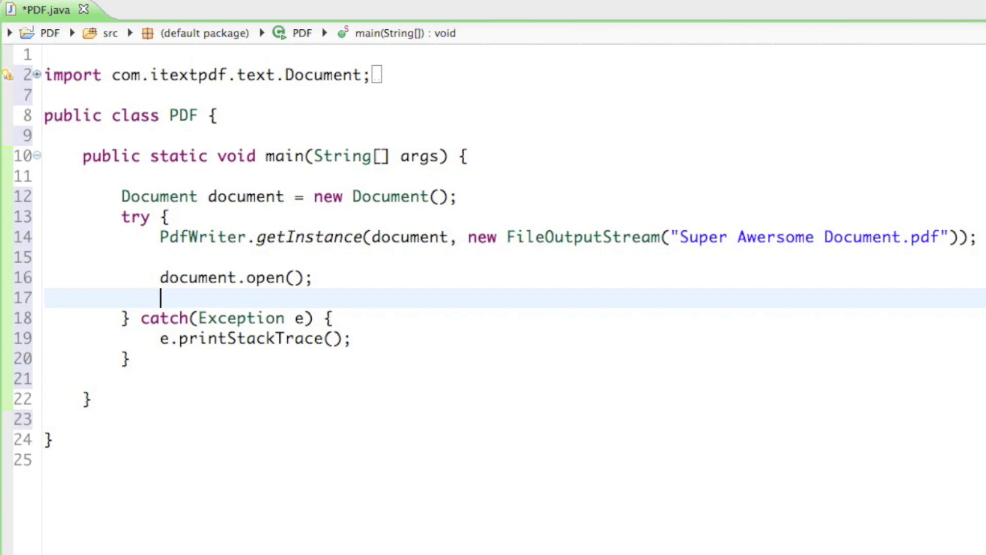
Create 'Paragraph paragraph = new Paragraph();' after opening the document
text(P)
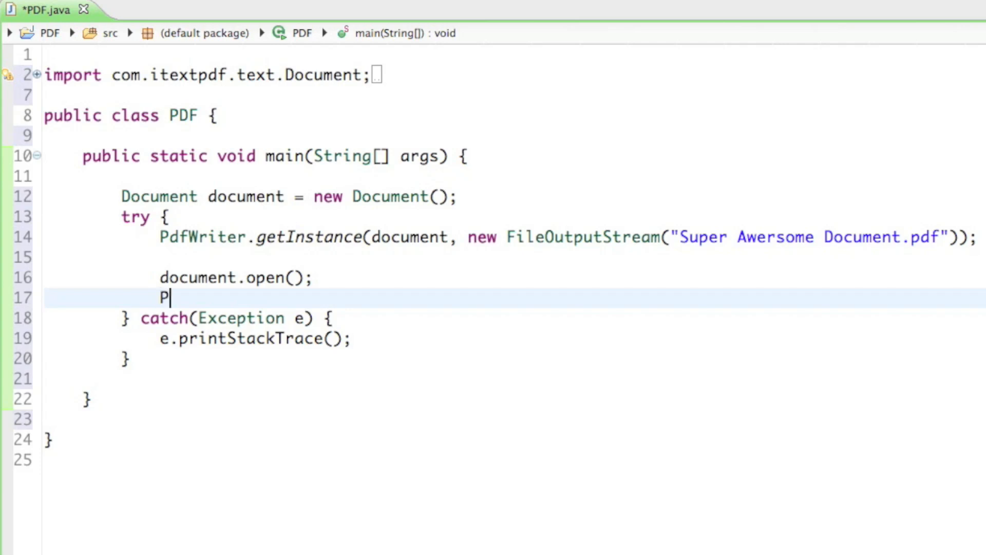
text(ar)
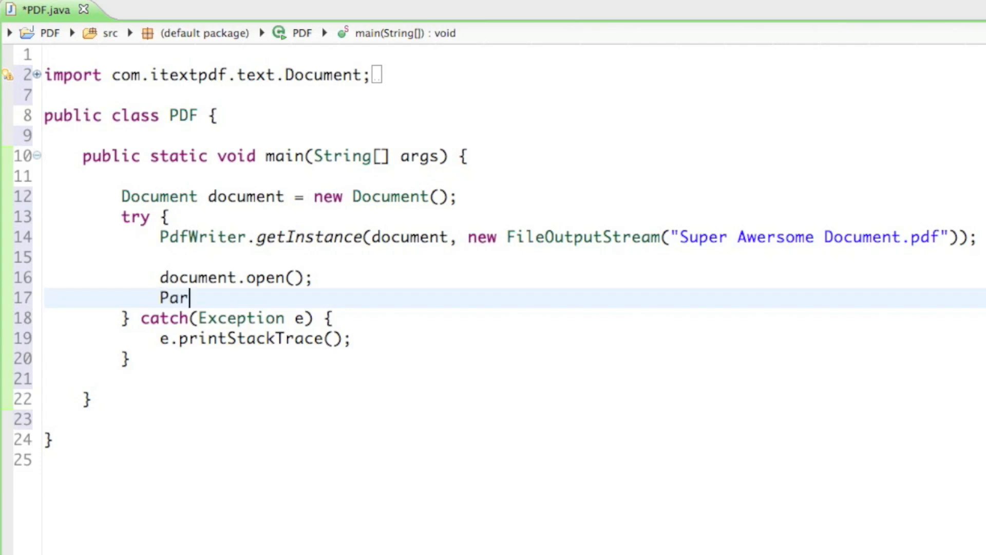
text(agraph)
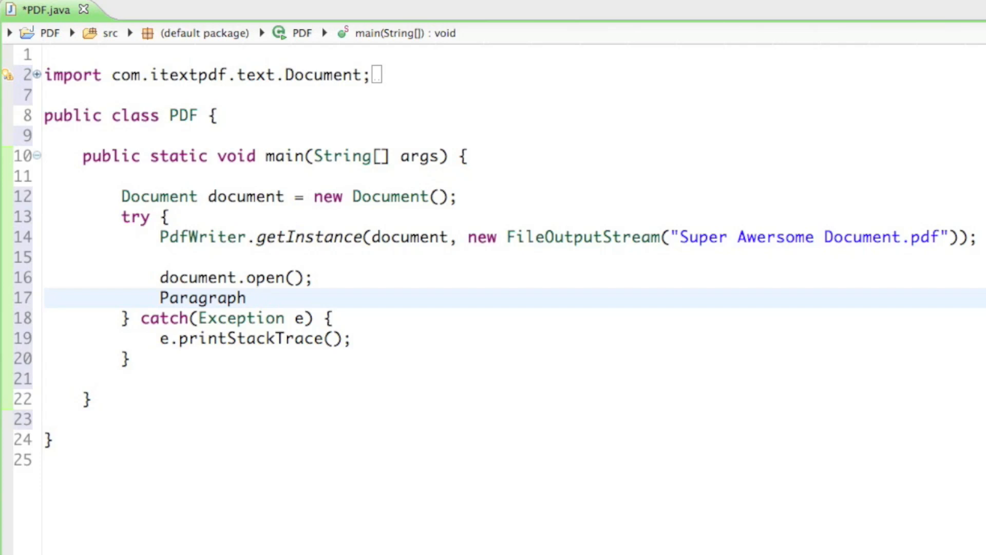
text(parag)
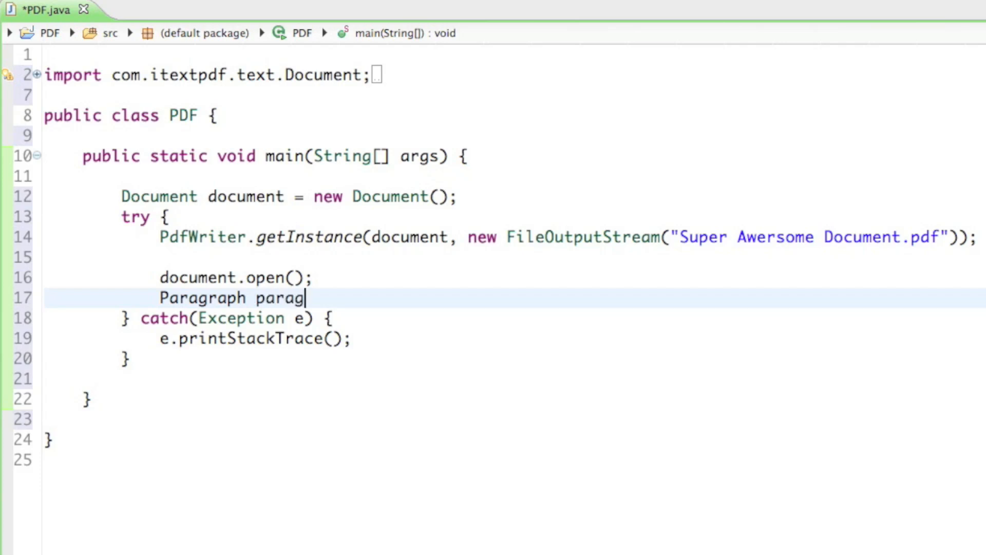
text(raph)
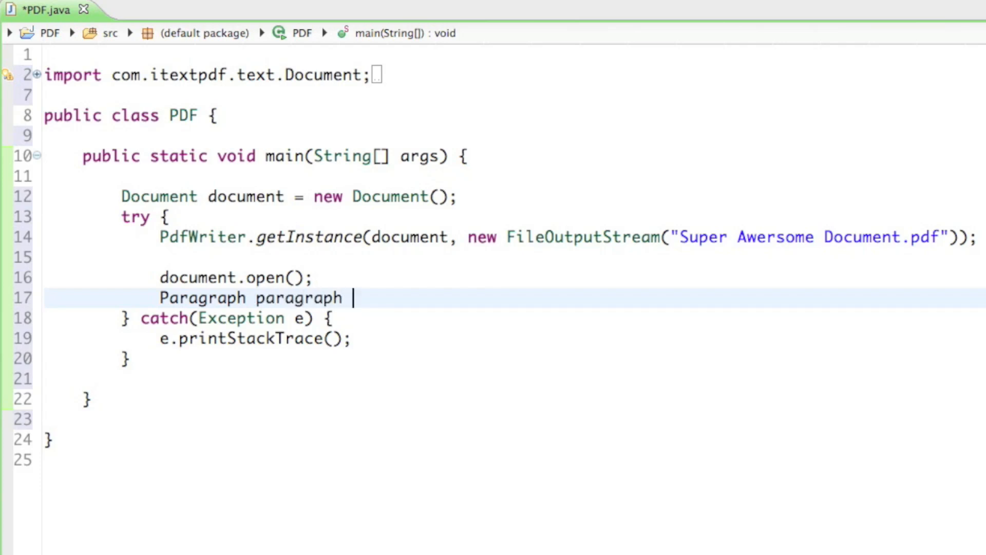
text(= new)
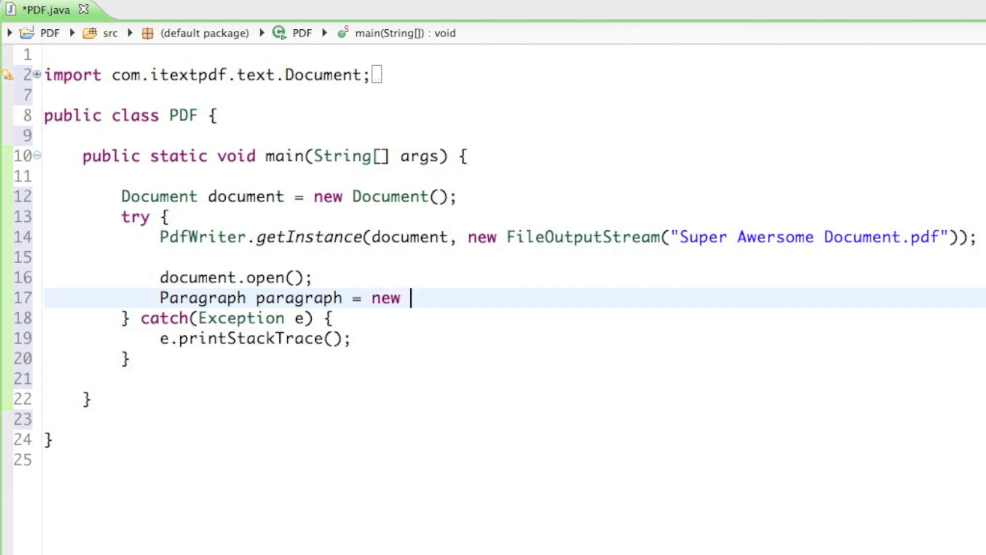
text(Paragrap)
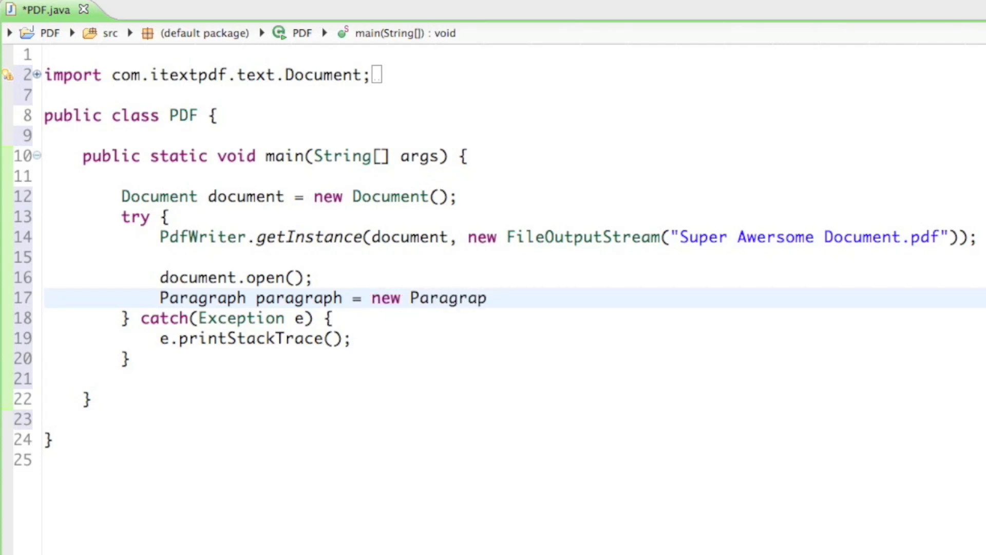
text(h();)
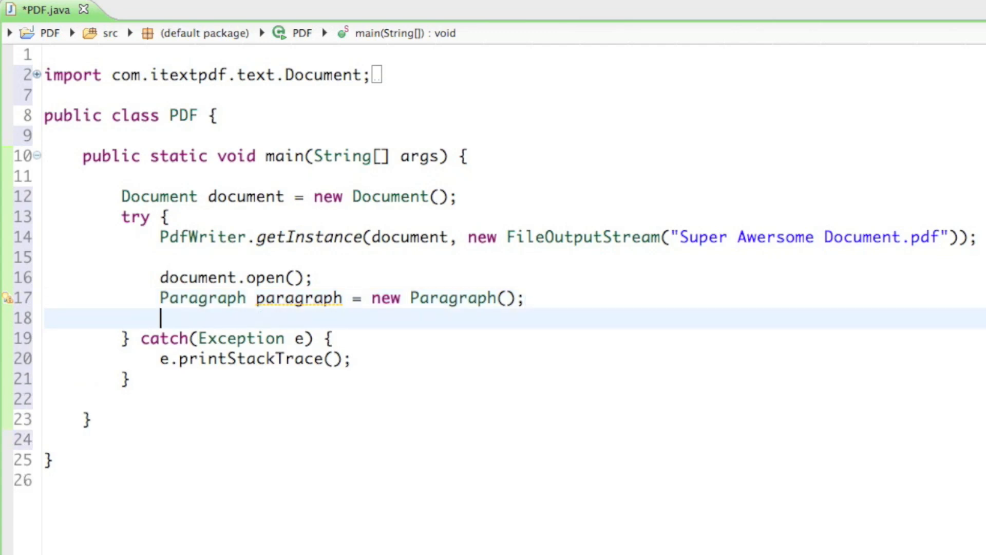
Add the text "This is super awesoem!" to the paragraph with paragraph.add(...)
text(para)
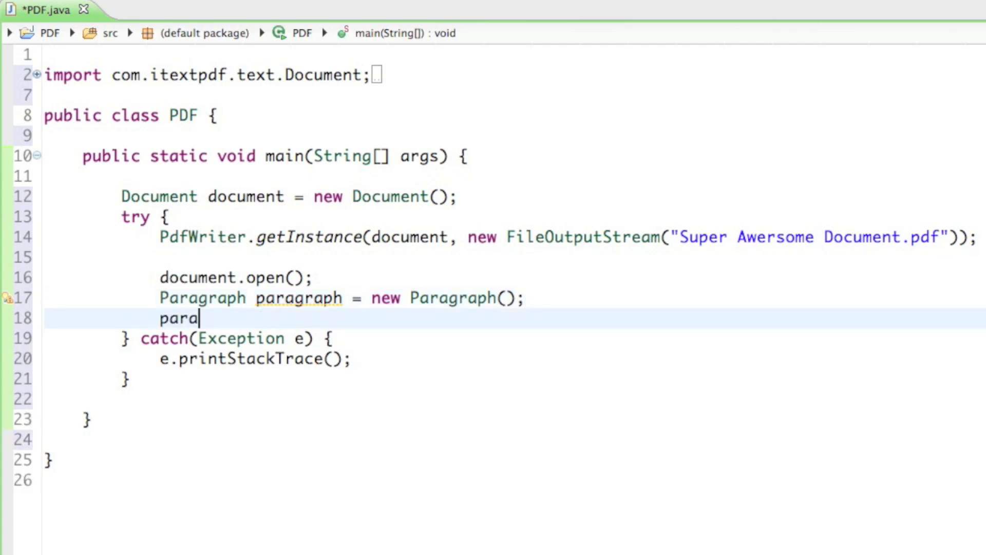
text(graph.)
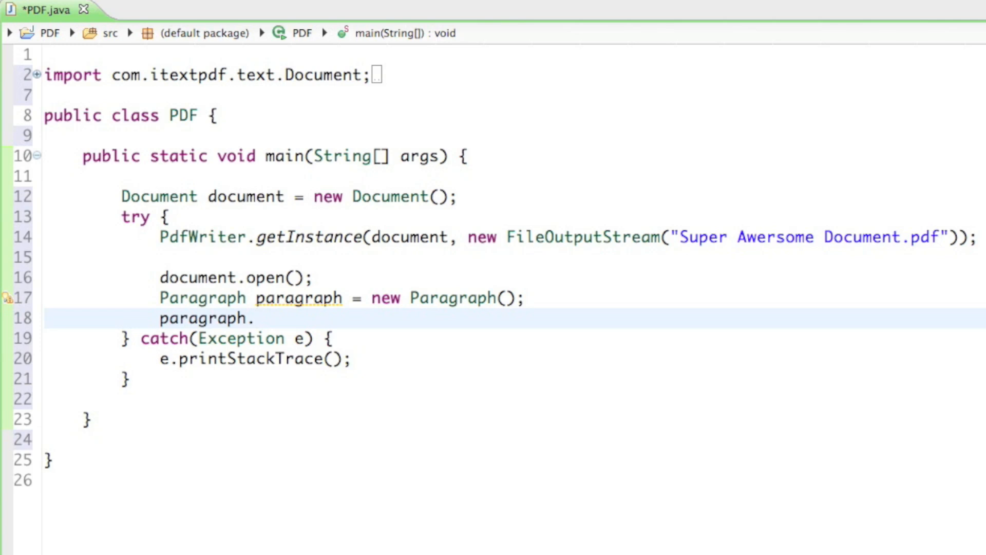
text(add())
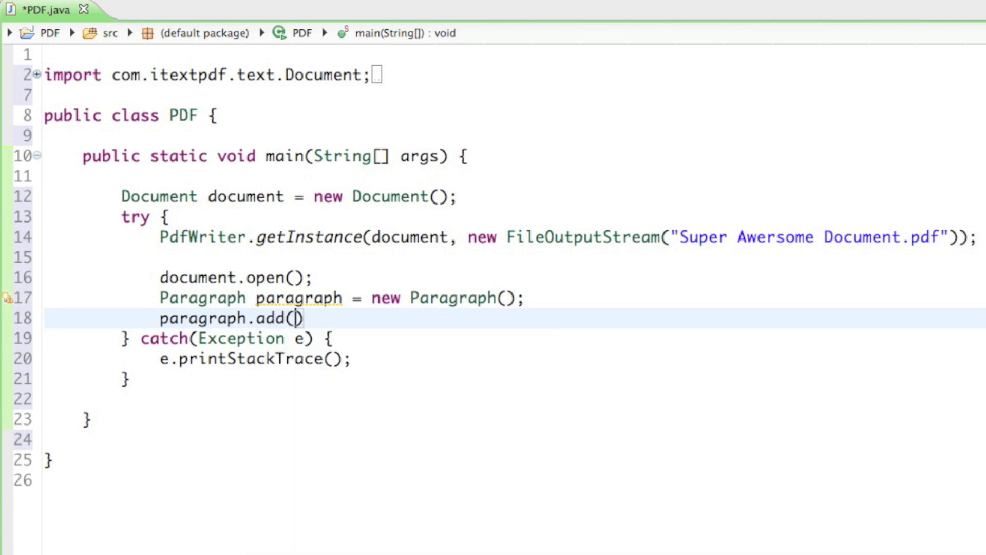
text(;)
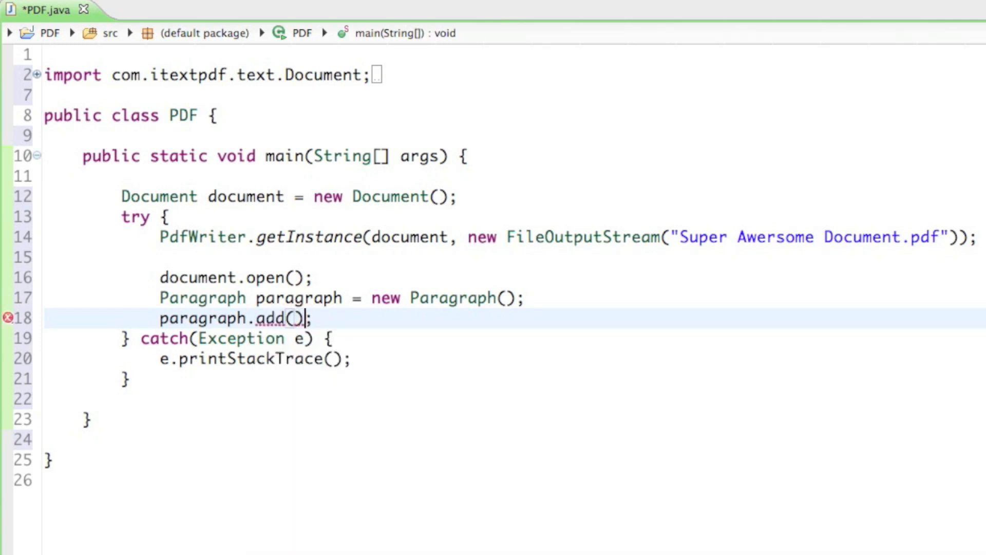
text("")
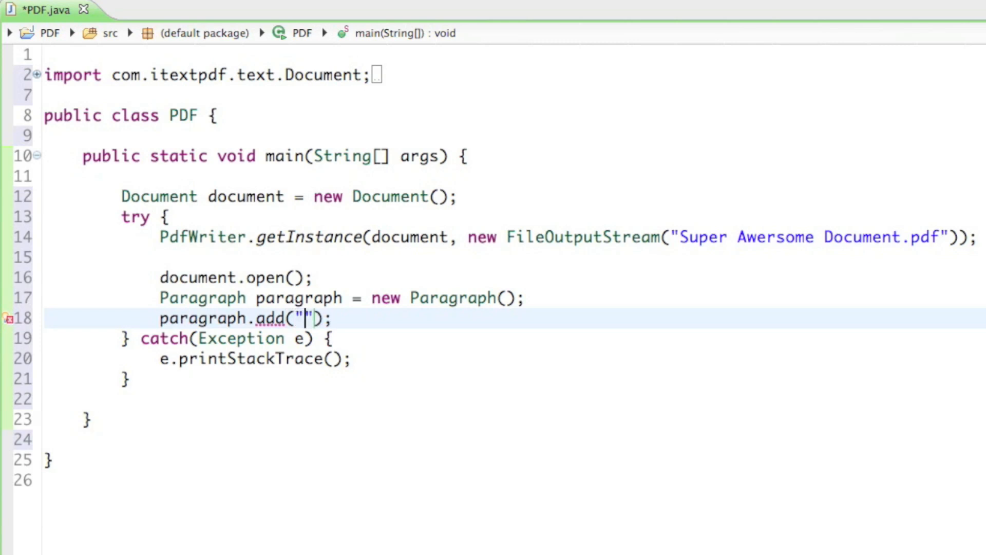
text(This i)
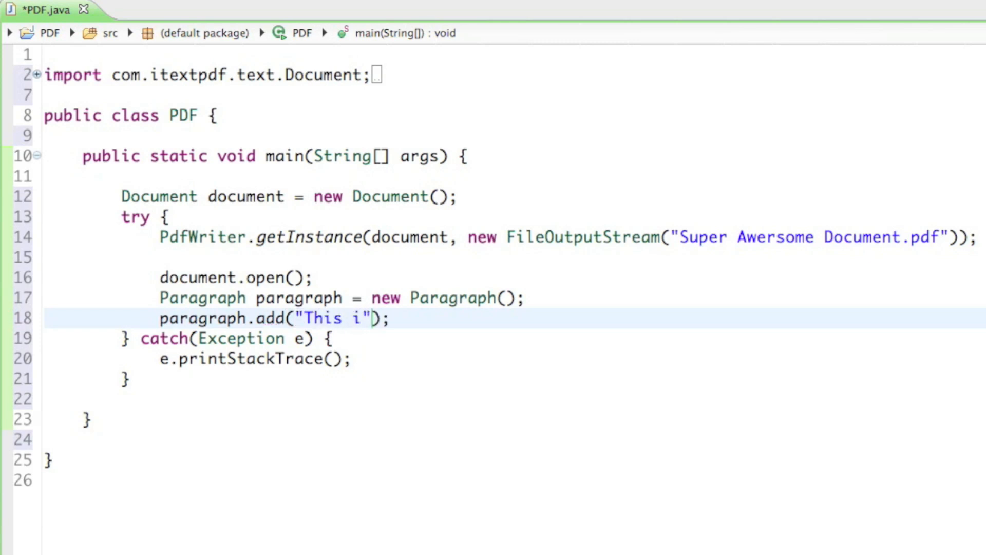
text(s super awesm)
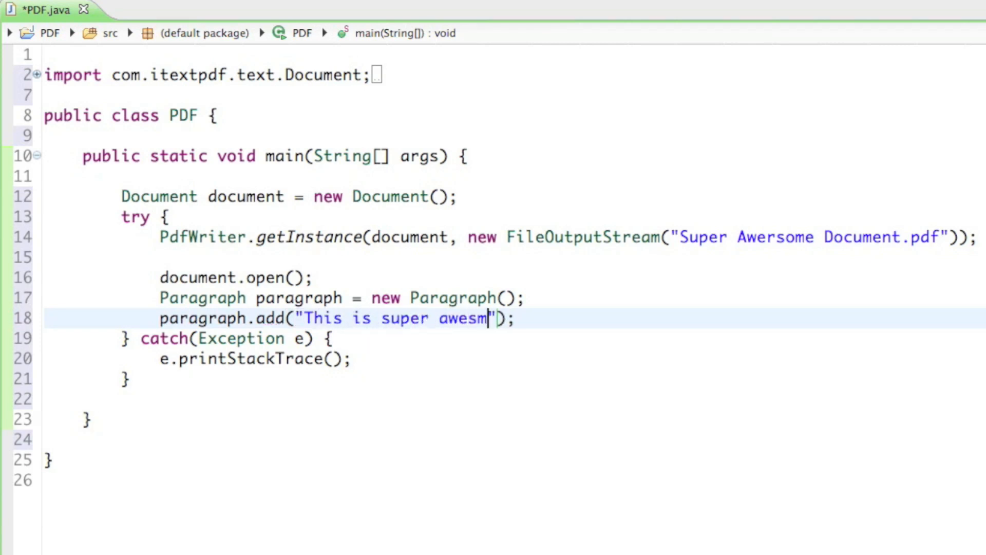
text(oem)
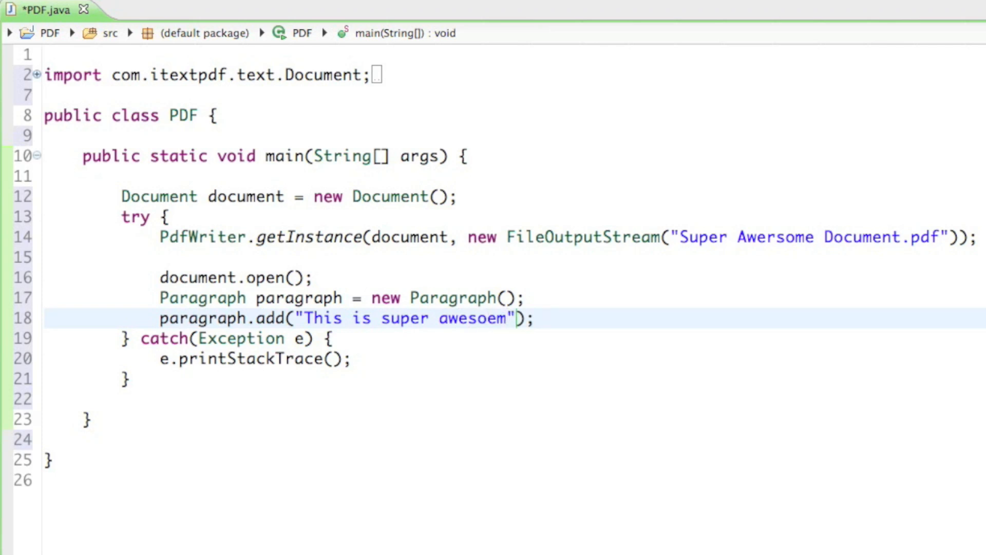
text(!)
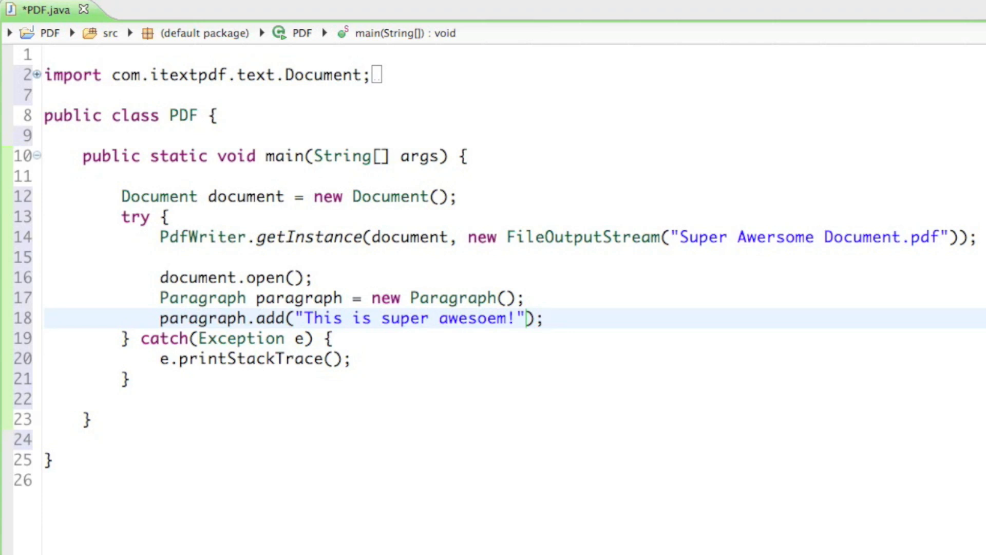
Add 'document.add(paragraph);' then 'document.close();' at the end of the try block
key(Enter)
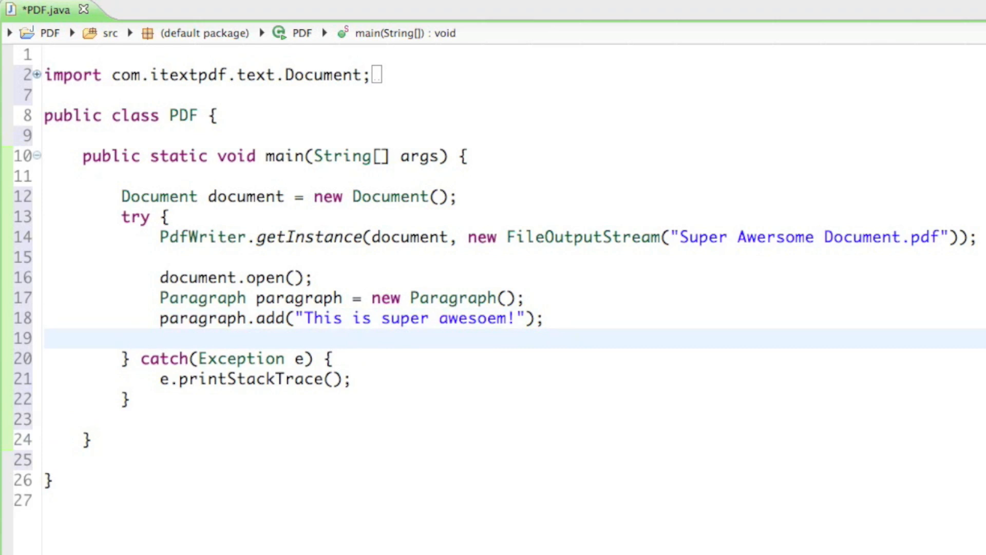
text(document.add(arg0)
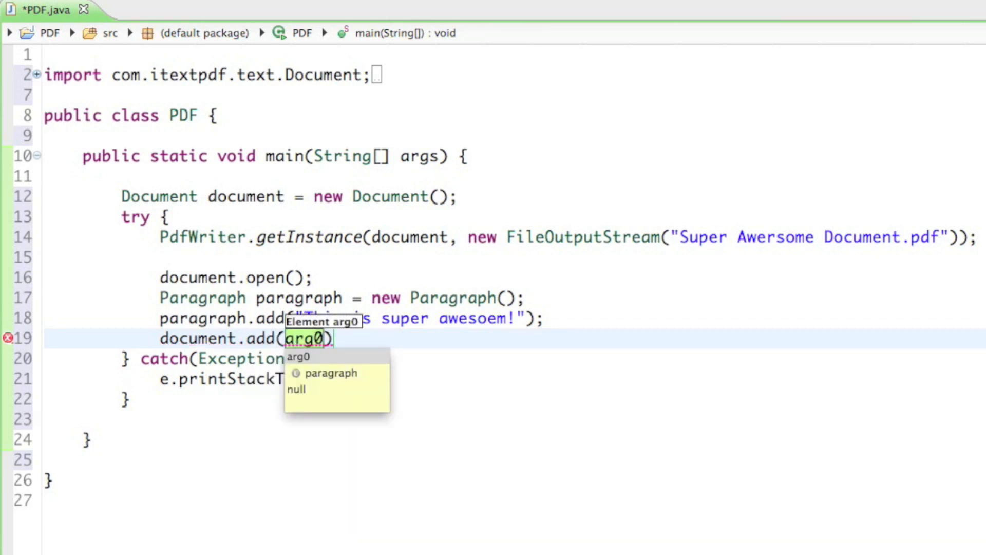
text(paragraph)
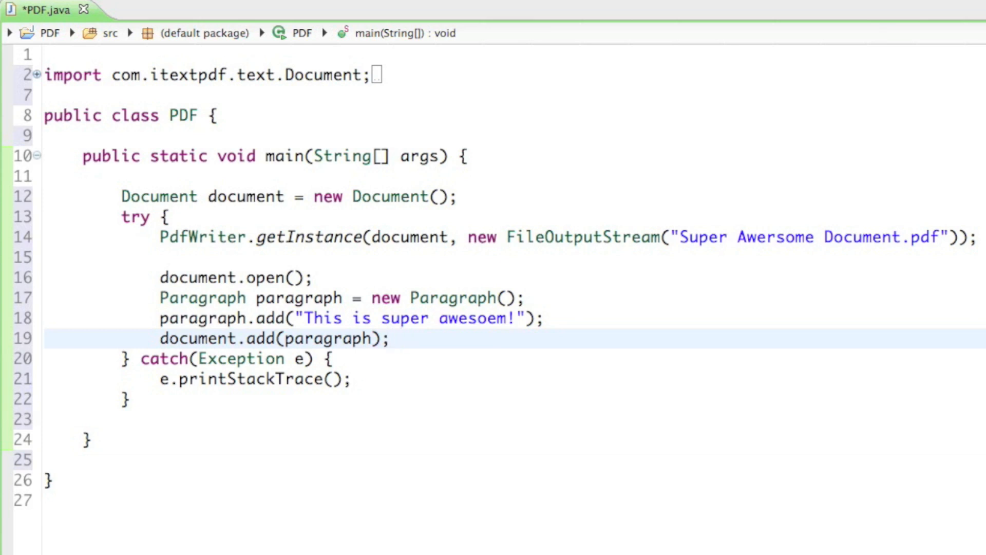
key(Enter)
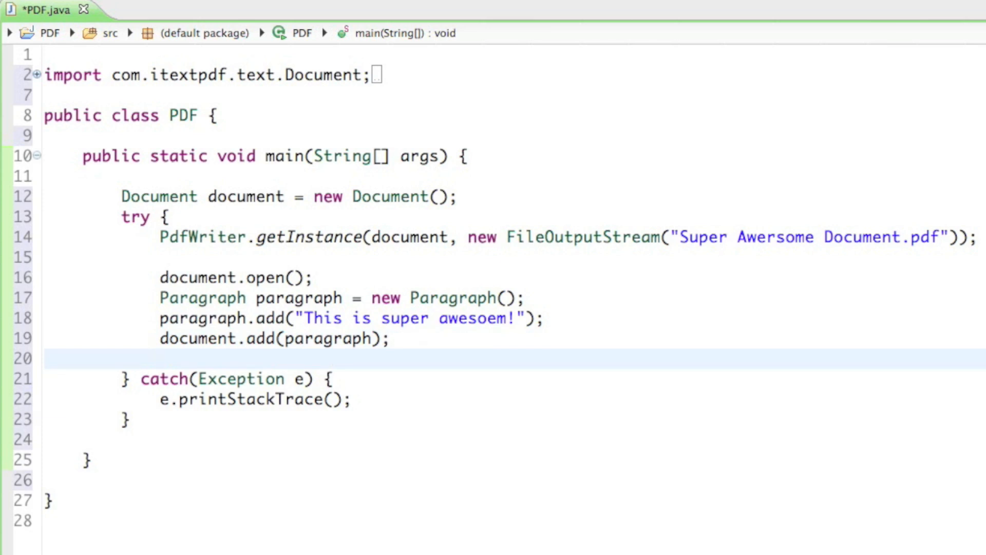
text(document.close();)
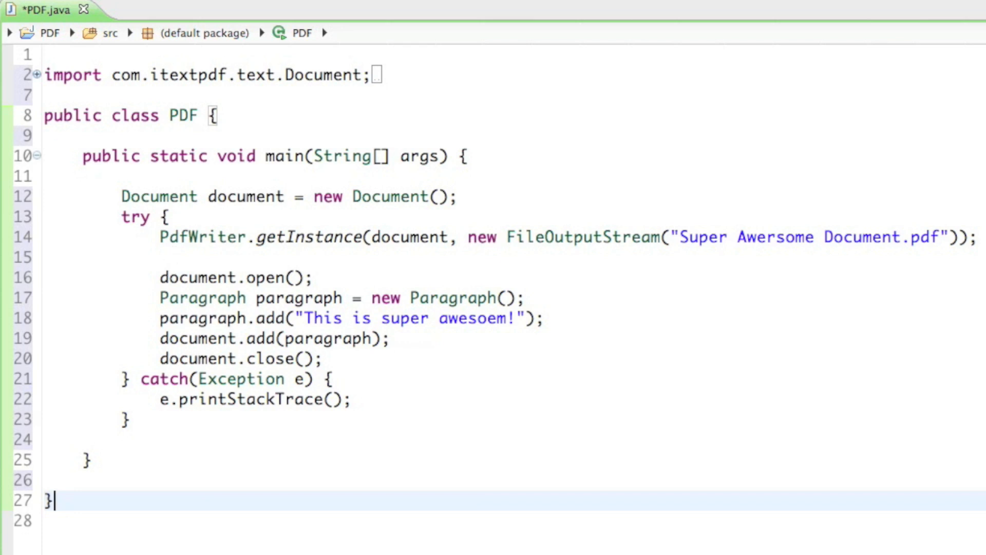
Save PDF.java and refresh the PDF project so the generated file appears
key(ctrl+s)
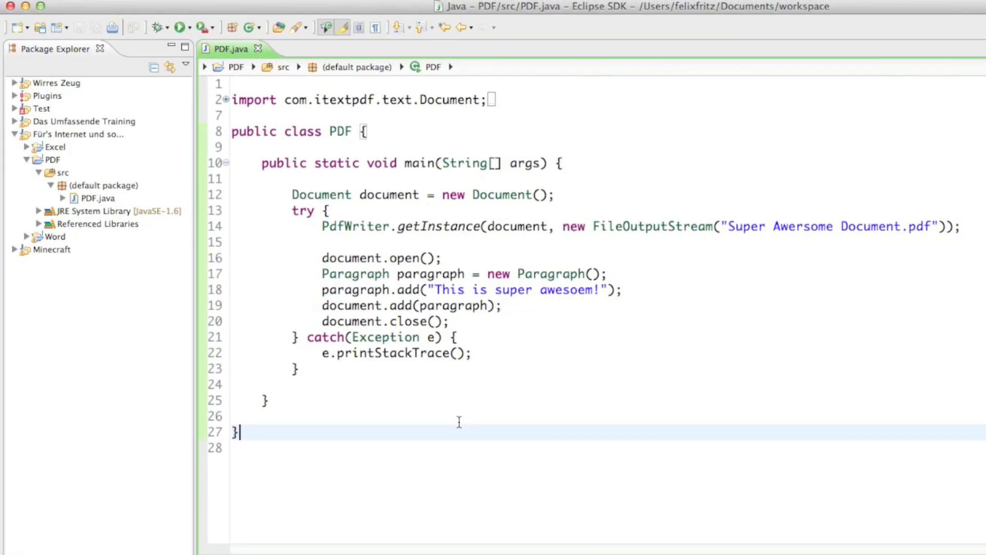
mouse_move(343, 274)
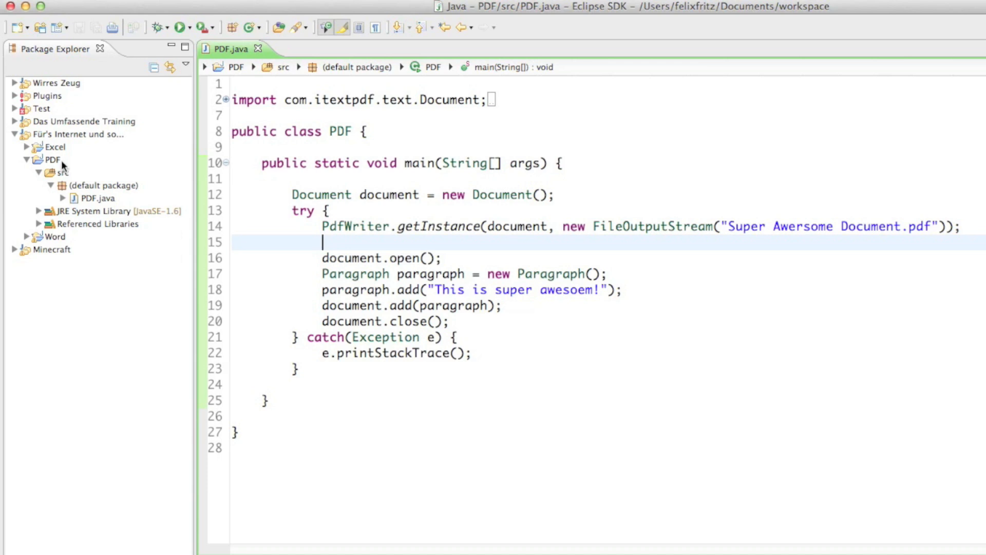
right_click(49, 160)
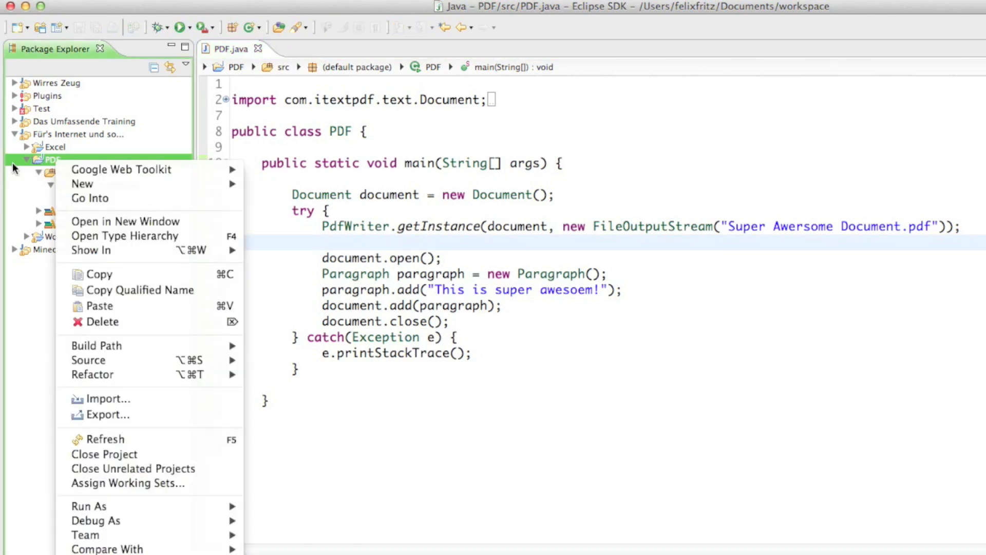
mouse_move(82, 184)
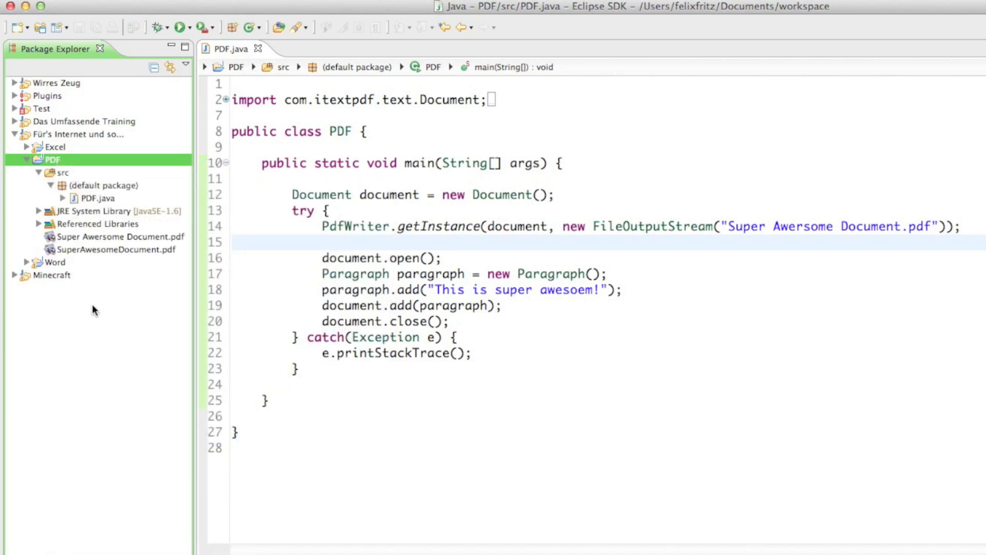
mouse_move(93, 268)
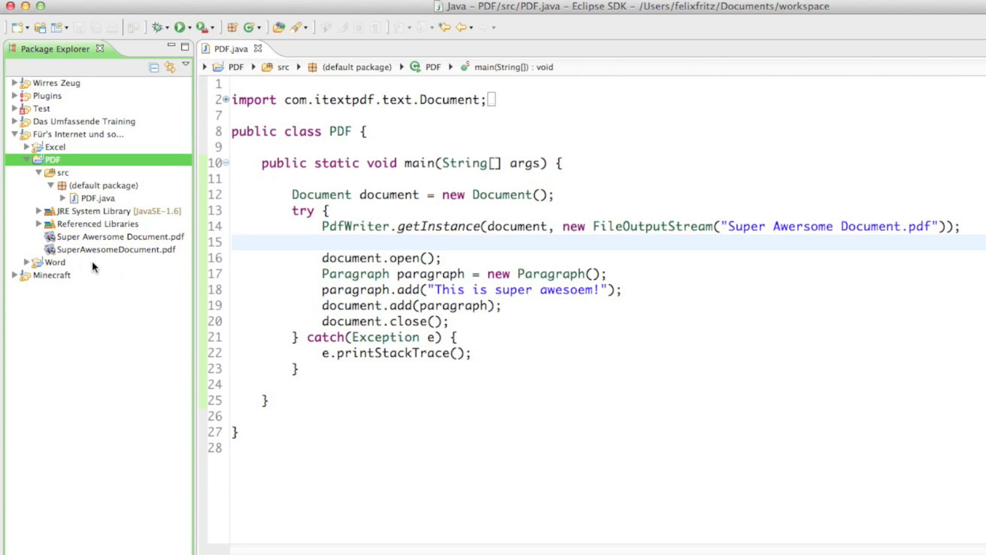
Delete the old SuperAwesomeDocument.pdf and select the new 'Super Awesome Document.pdf'
right_click(115, 248)
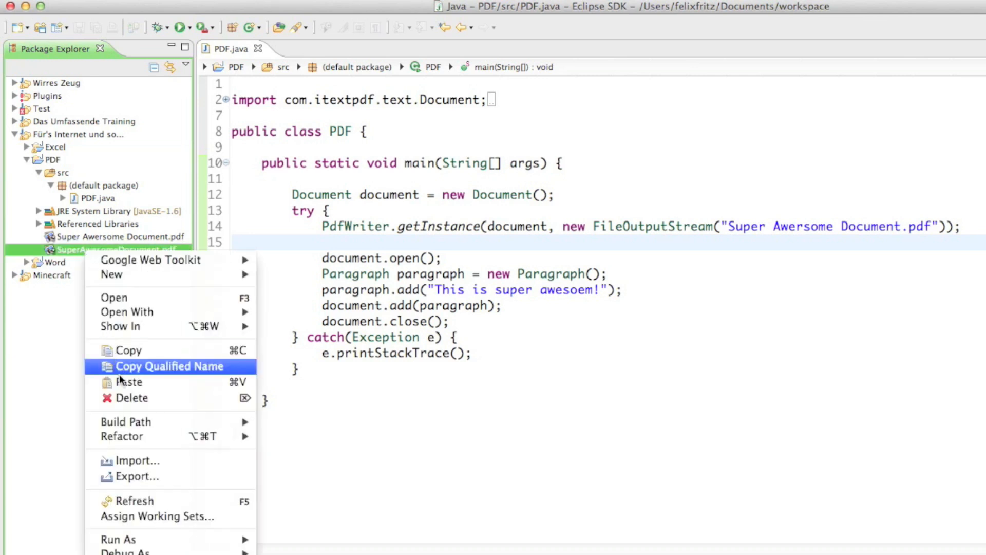
click(133, 399)
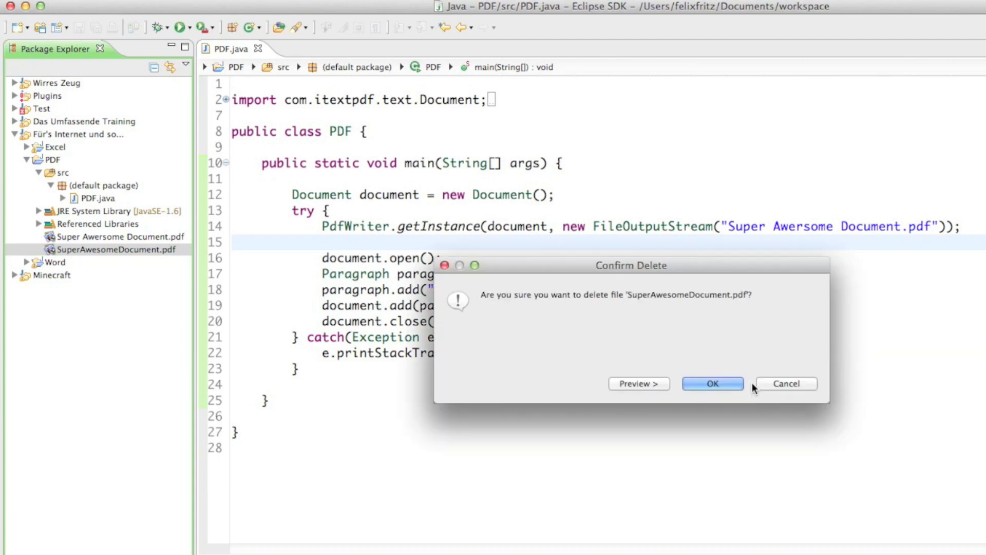
click(713, 383)
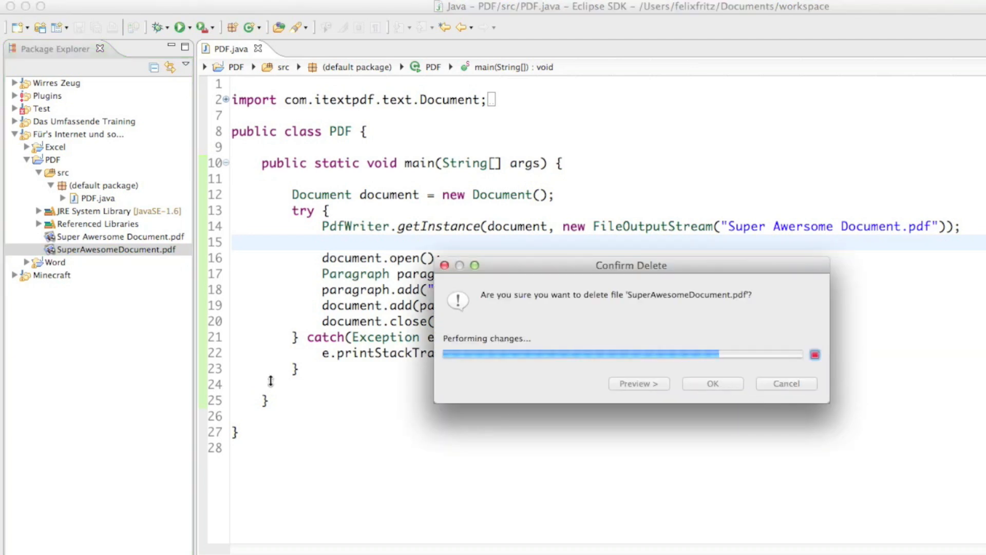
click(713, 383)
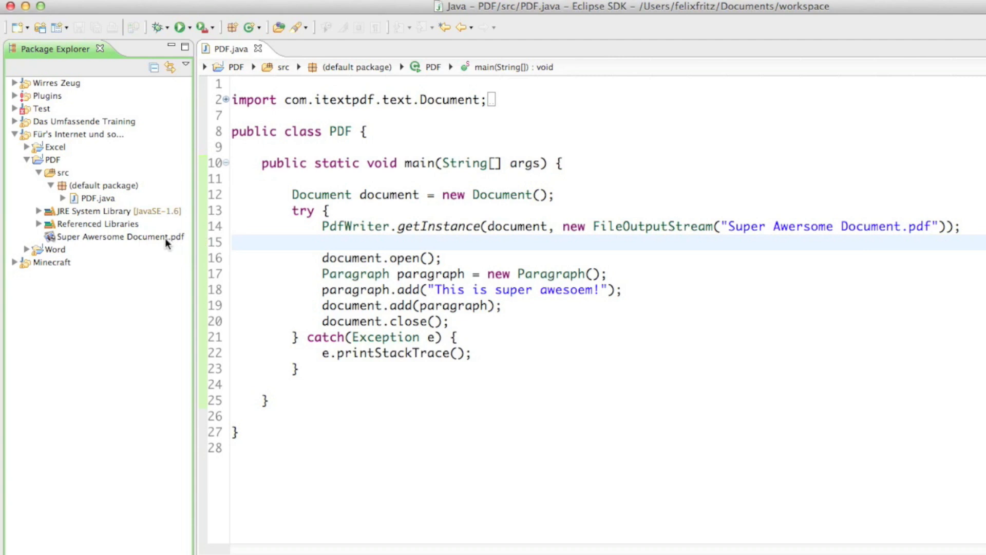
click(121, 237)
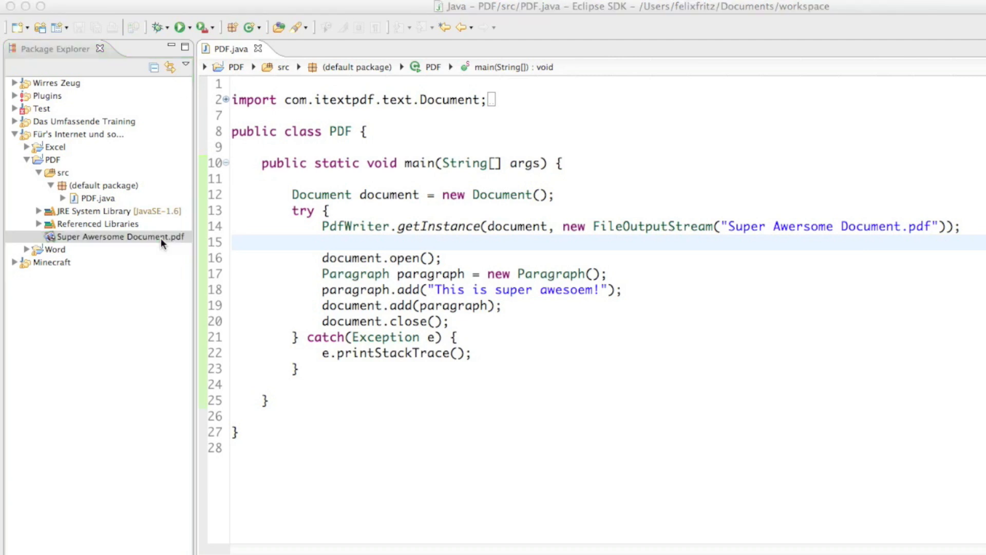
mouse_move(301, 256)
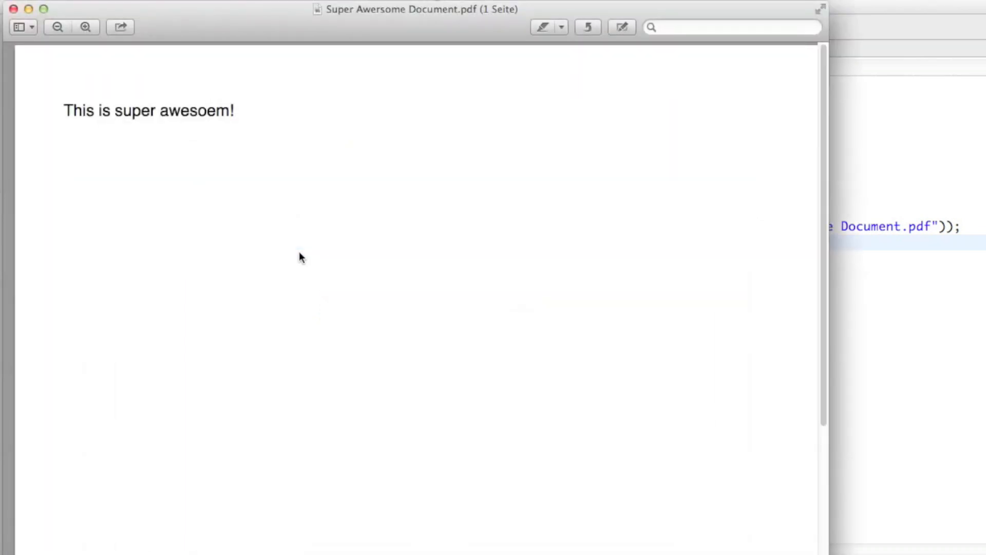
mouse_move(300, 42)
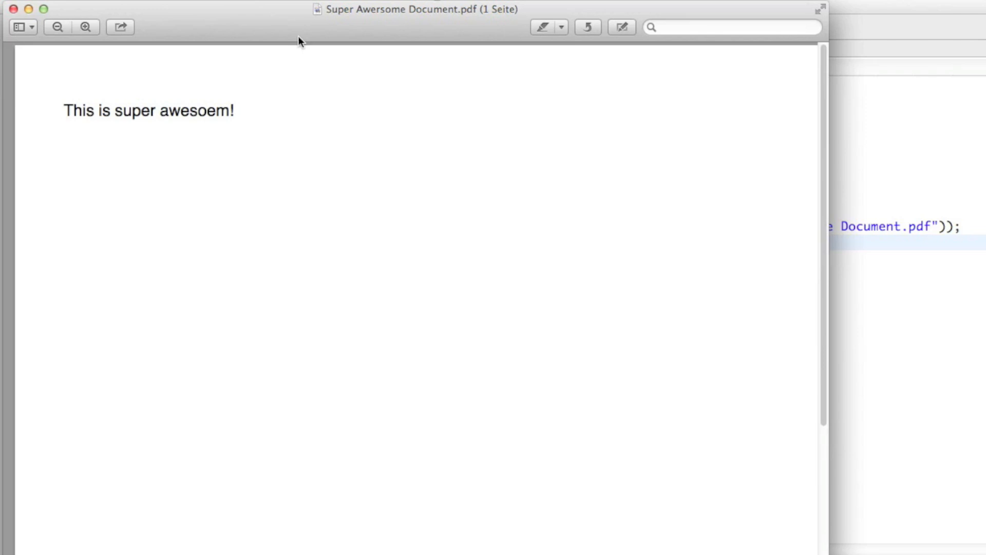
mouse_move(237, 132)
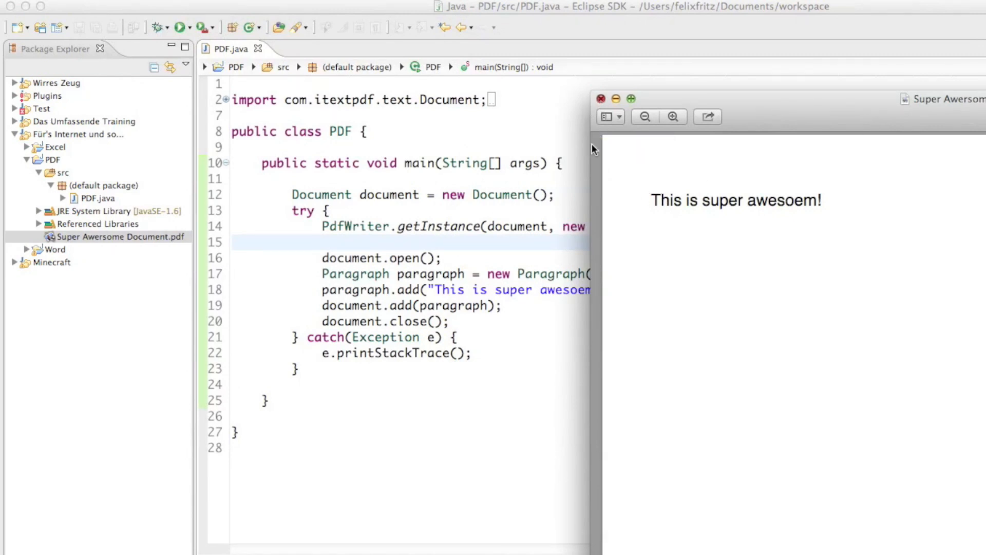
Bring PDF.java back to the front and review the writer and paragraph-building lines
click(600, 98)
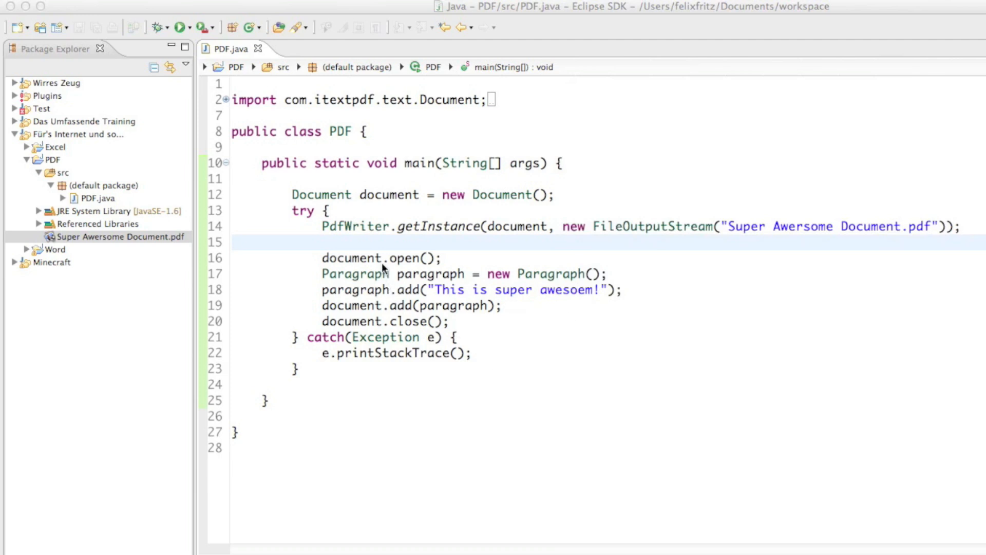
click(115, 236)
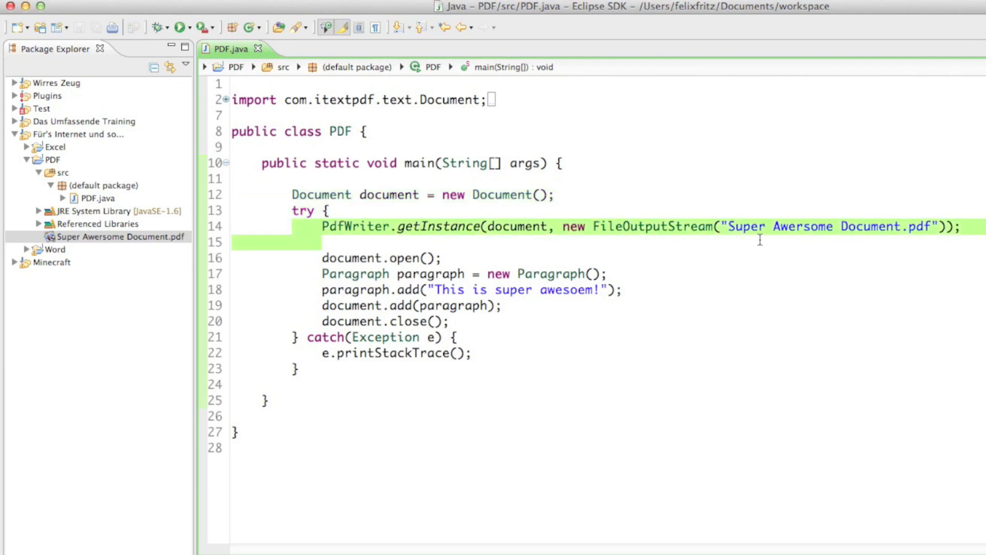
click(960, 227)
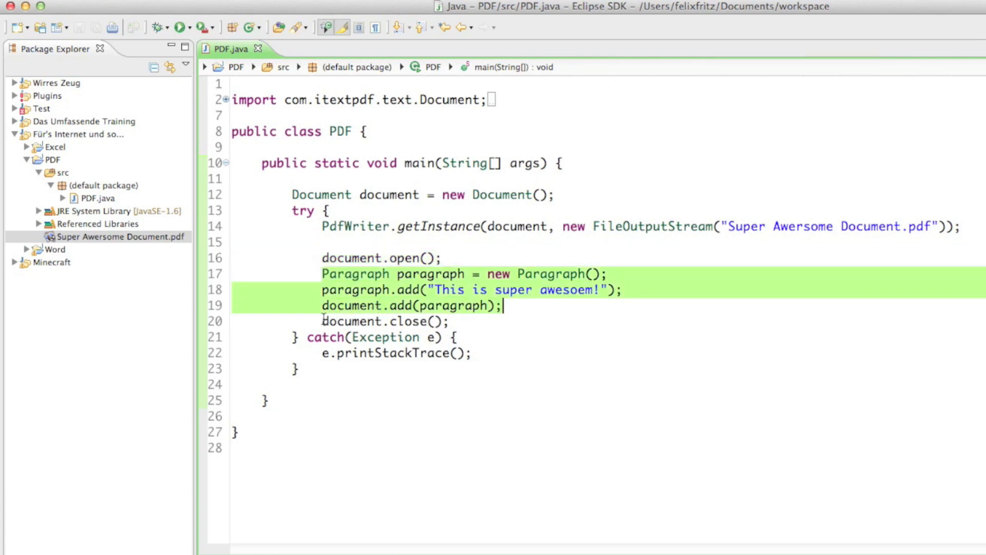
click(456, 337)
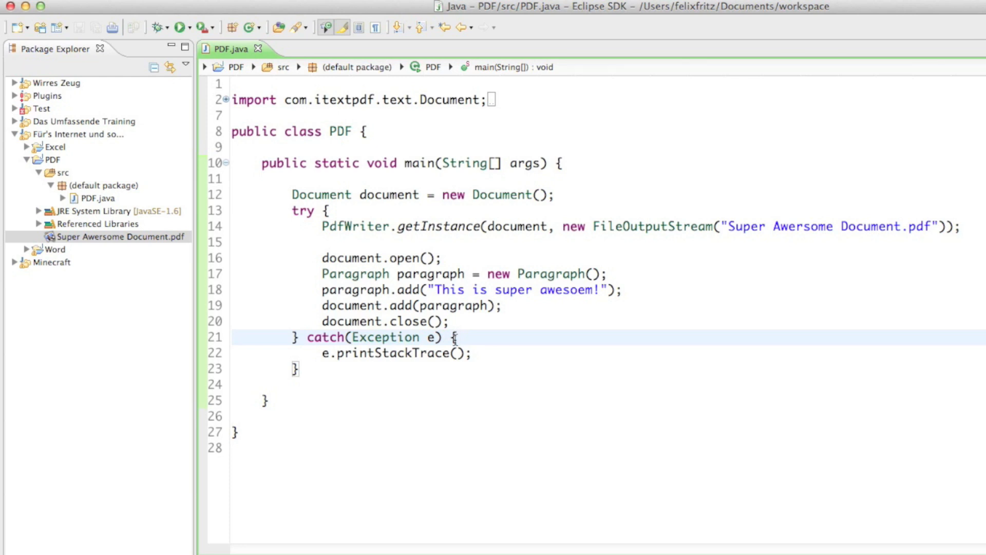
click(457, 337)
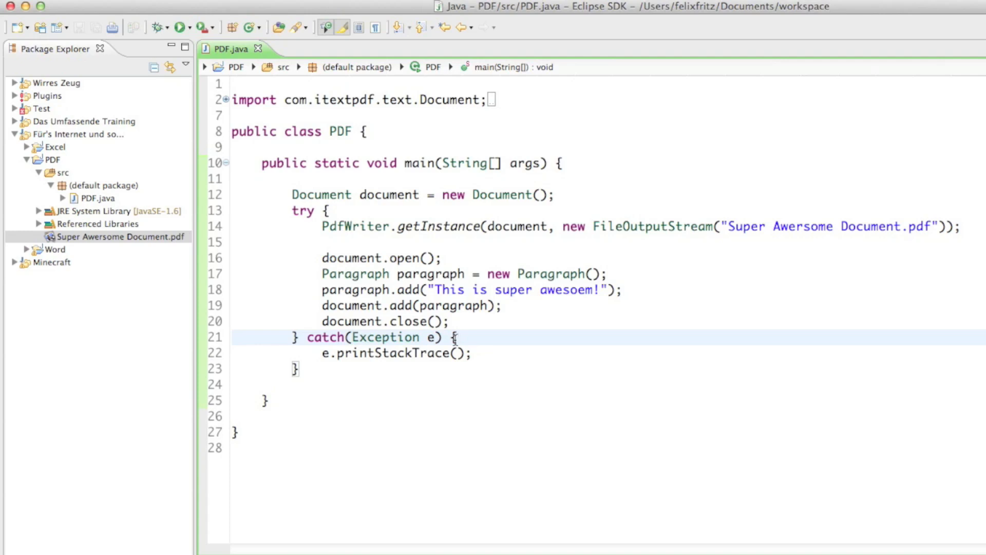
click(434, 242)
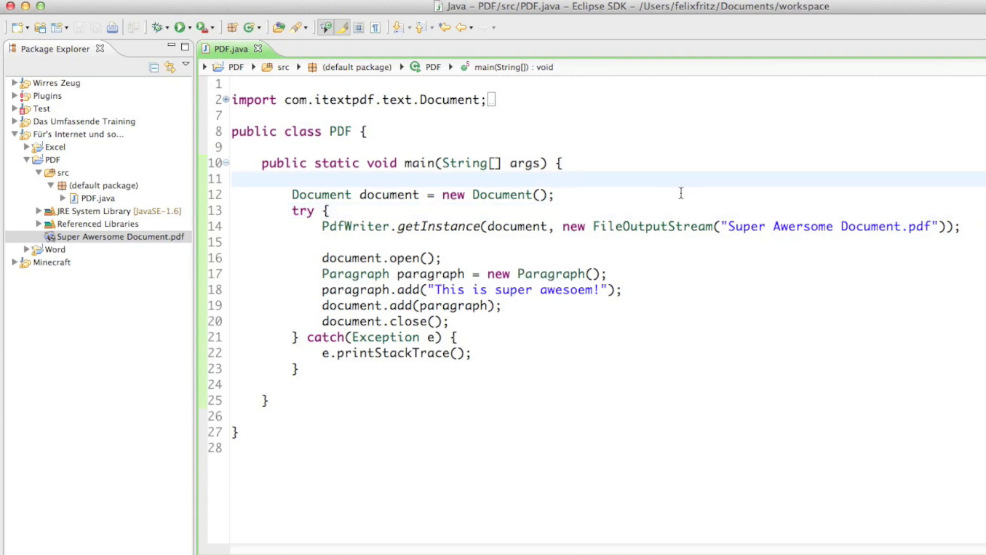
click(294, 178)
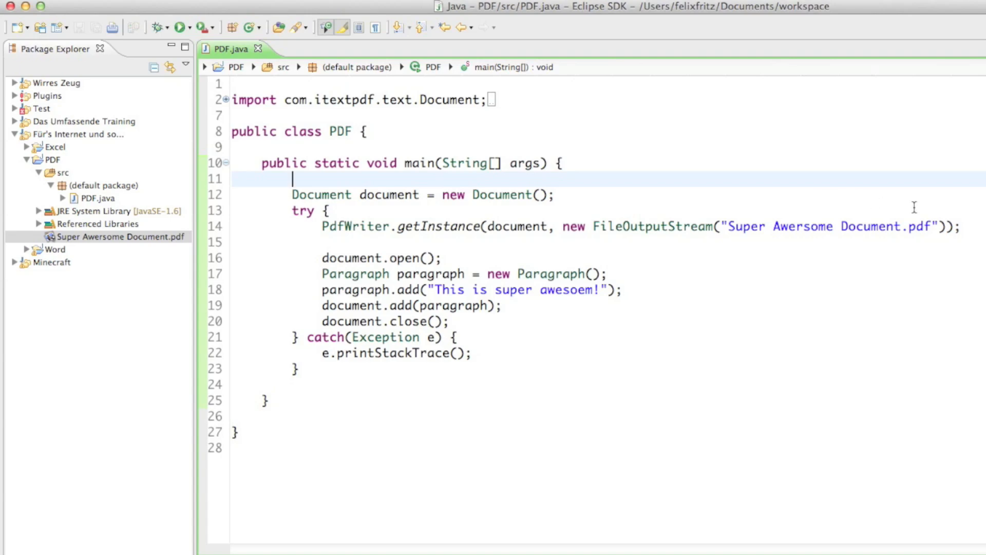